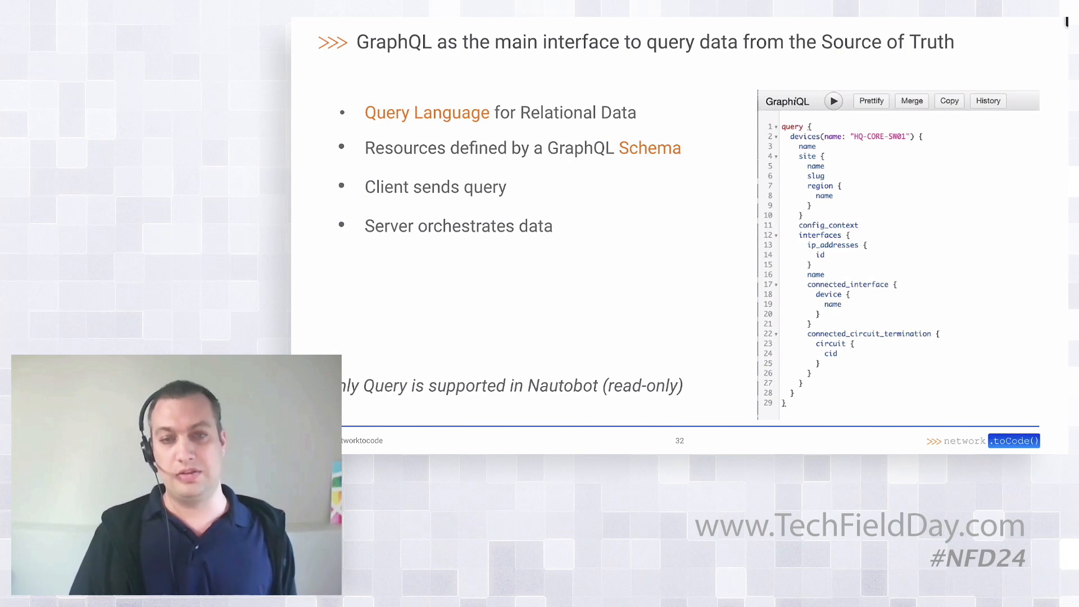
Advance the deck to slide 33, on querying multiple objects through the REST API
key("right")
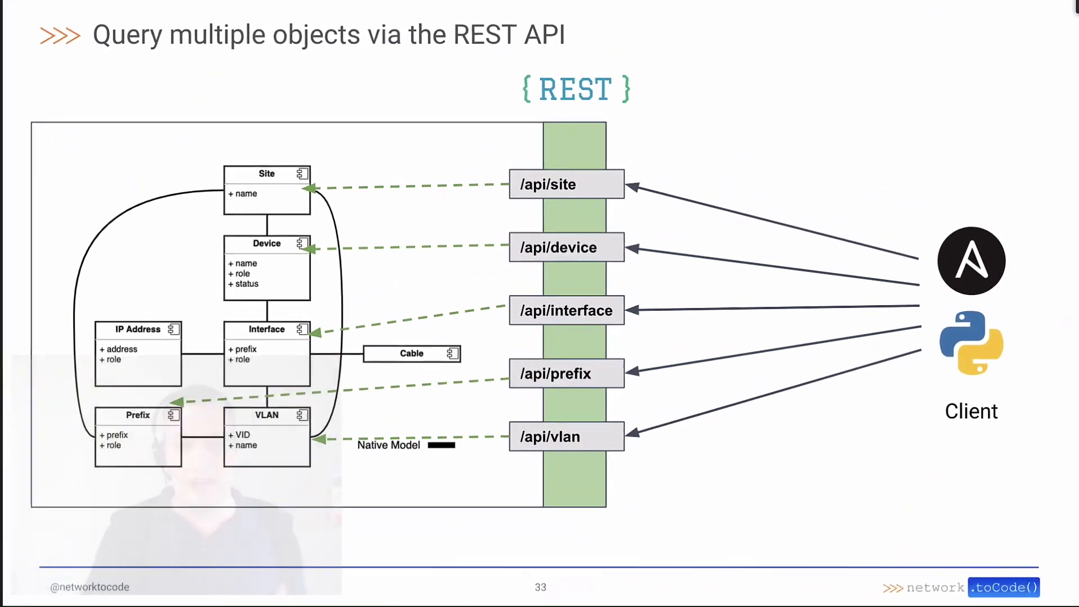
key("Right")
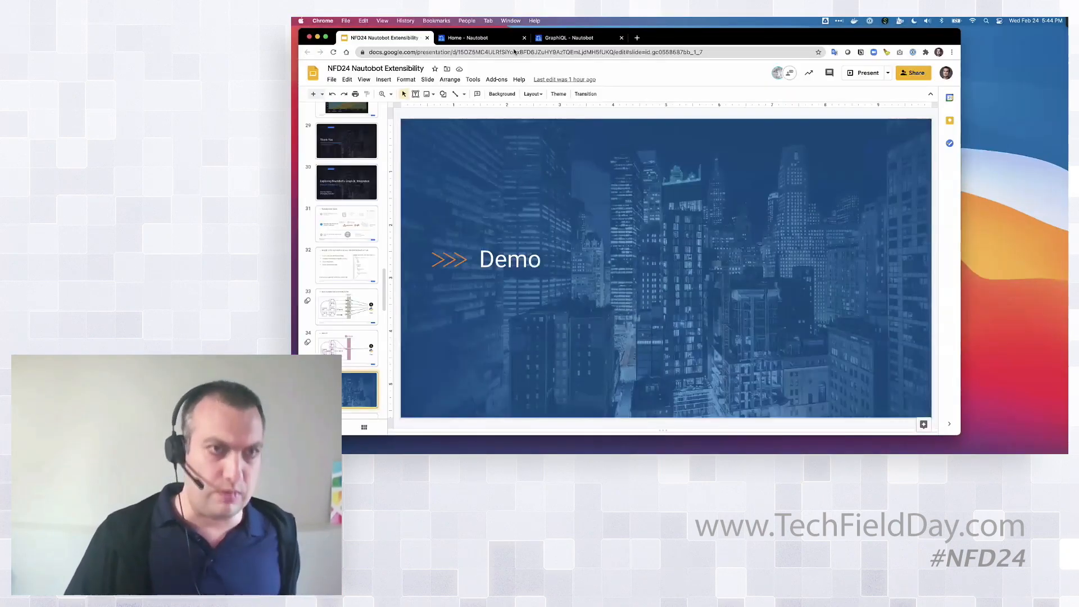
Leave the slide deck and switch to the Home - Nautobot demo page tab
scroll("down", 3)
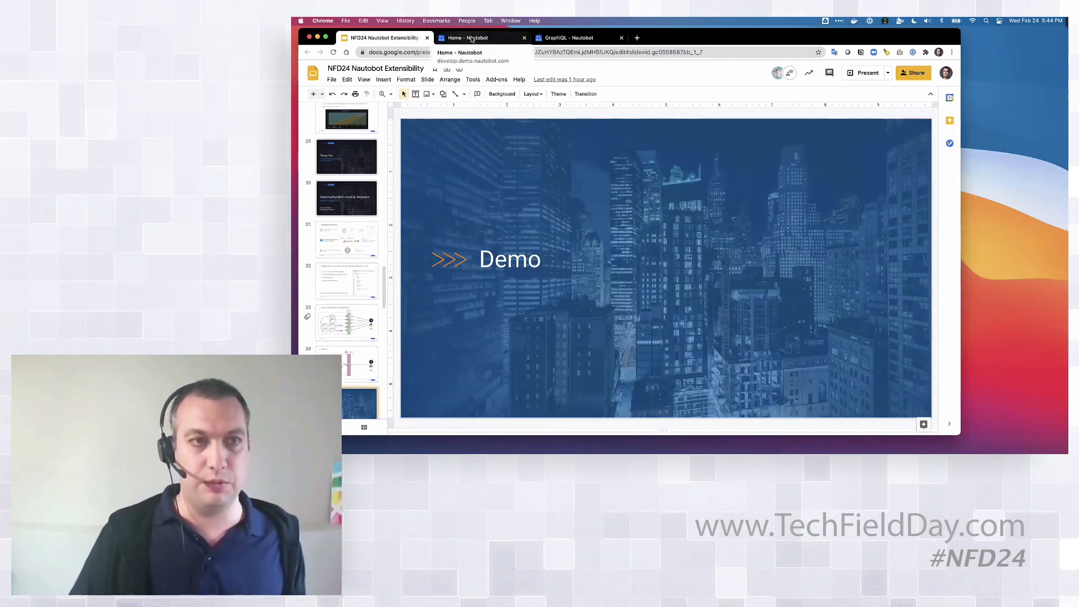
left_click(476, 37)
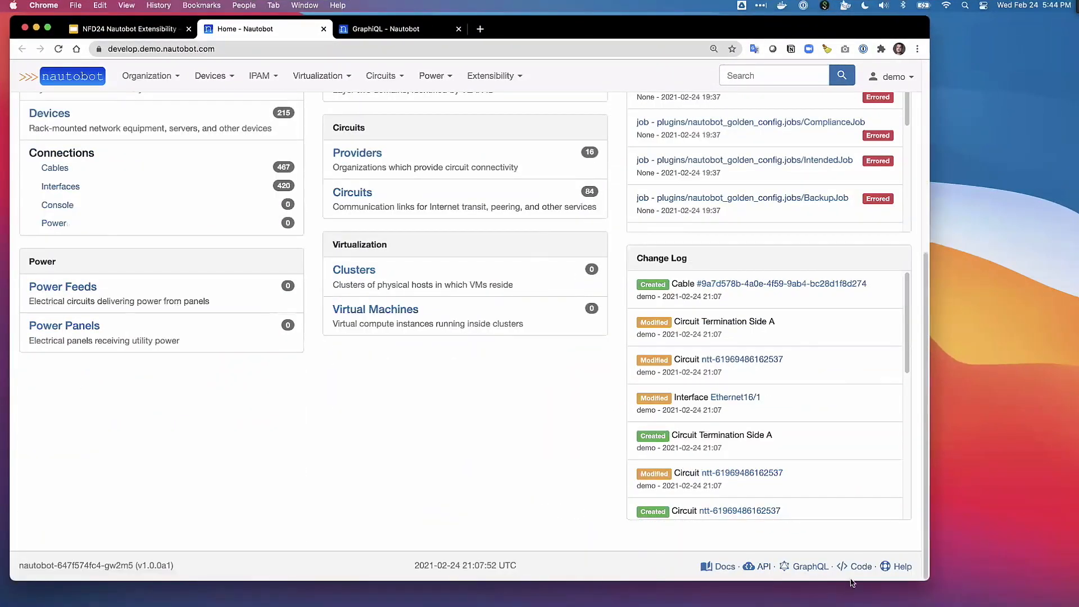
mouse_move(761, 566)
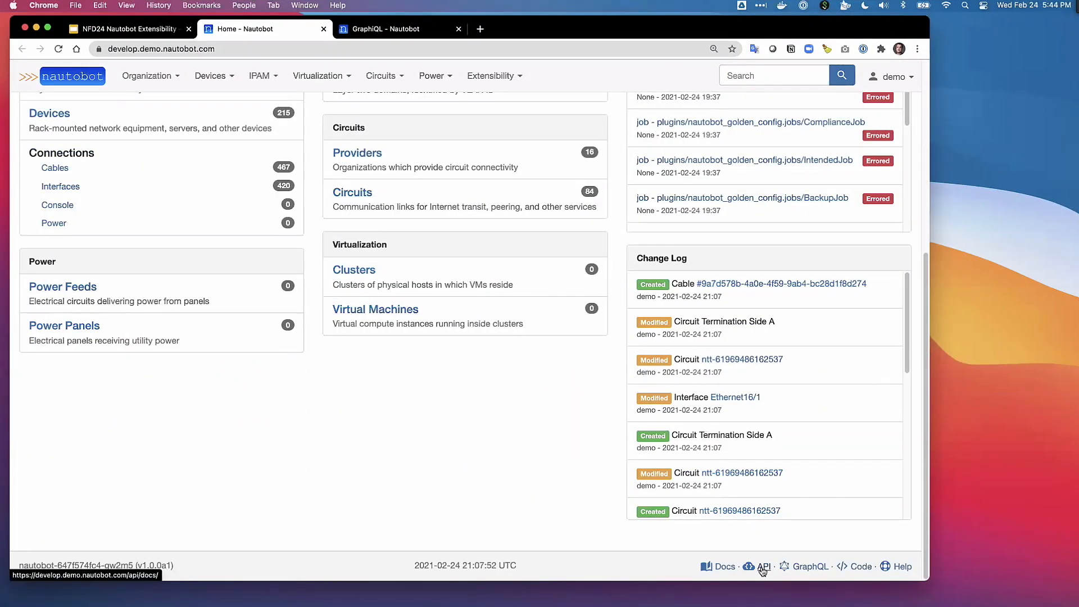
mouse_move(811, 567)
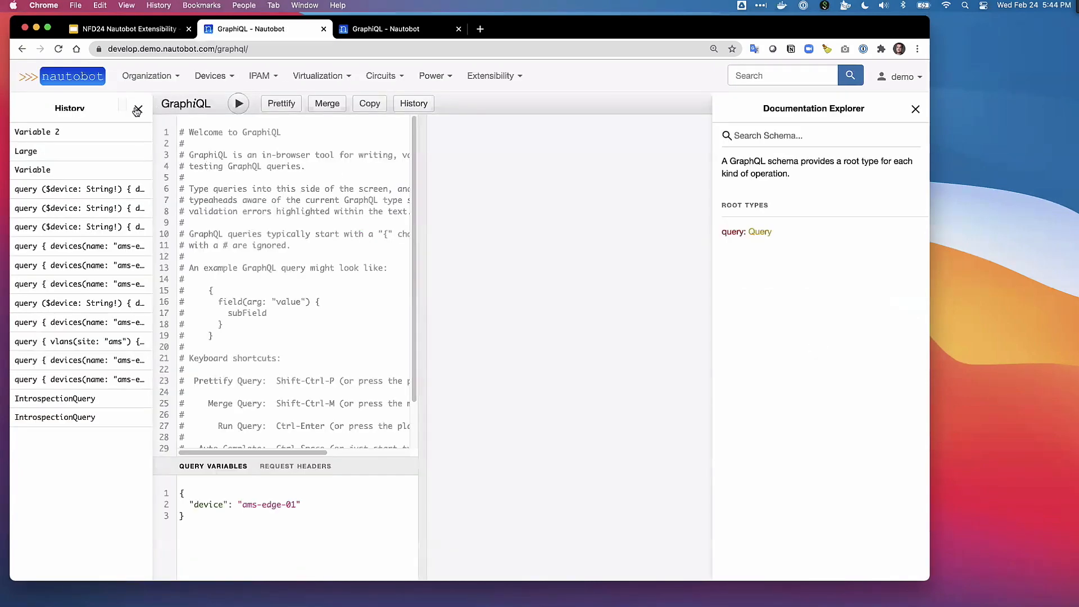
Close the History pane and browse SiteType's fields via the root Query documentation
left_click(136, 111)
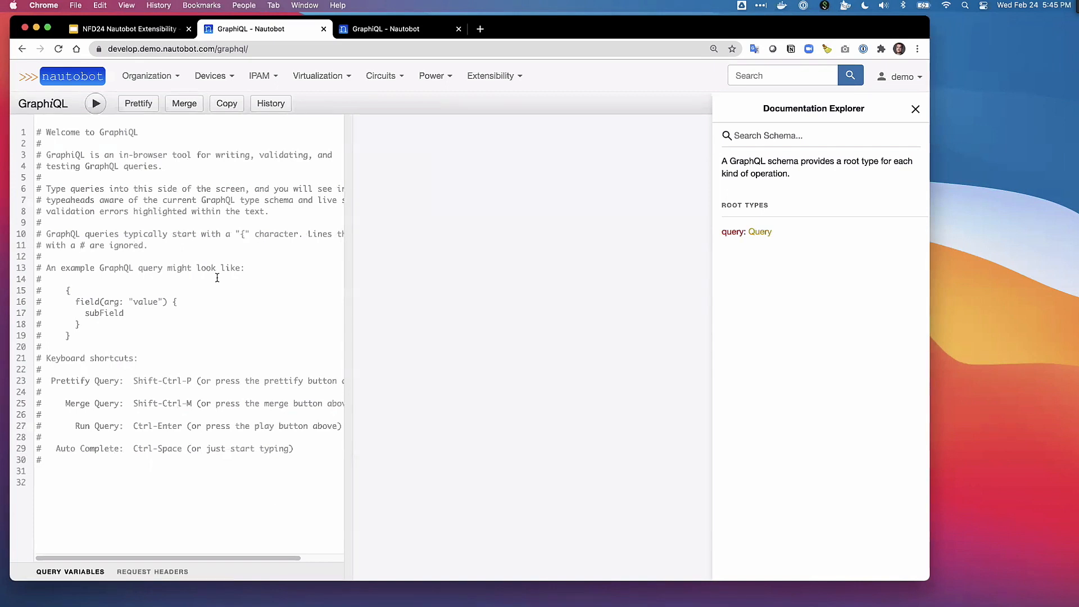
mouse_move(703, 240)
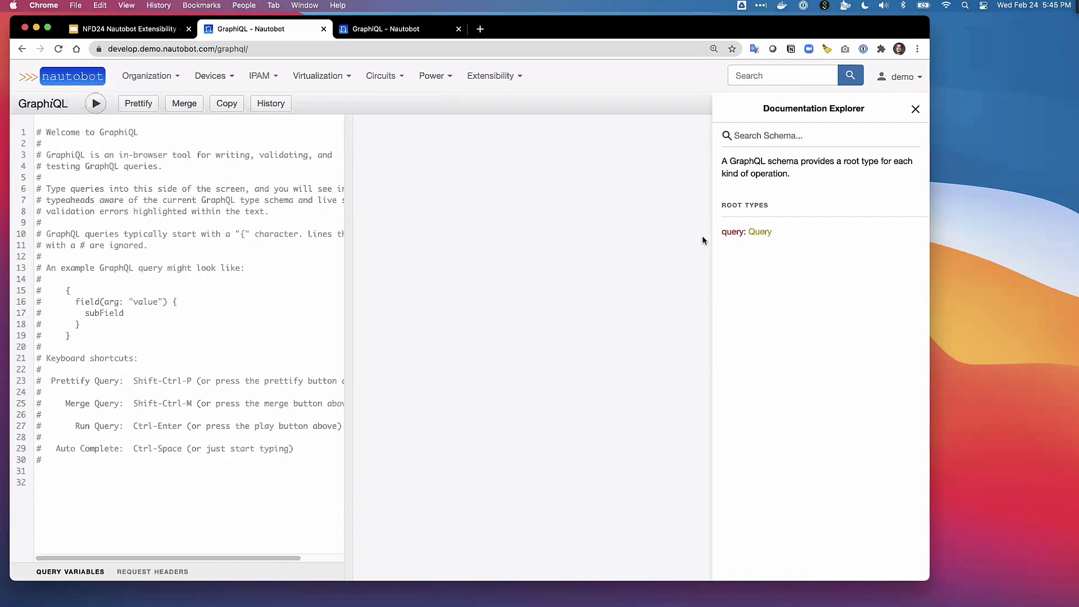
mouse_move(833, 136)
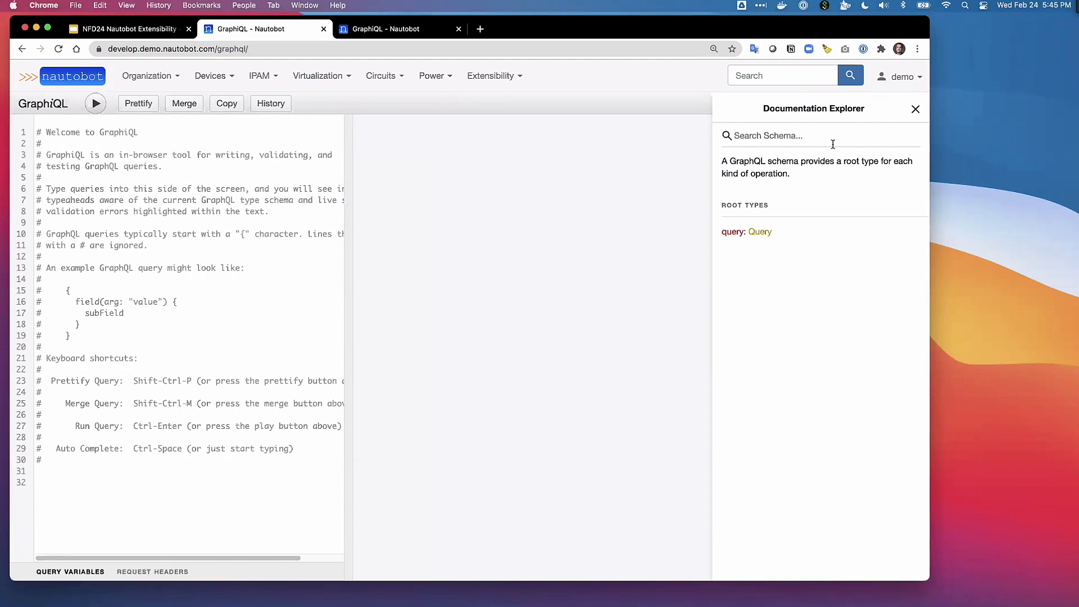
mouse_move(760, 232)
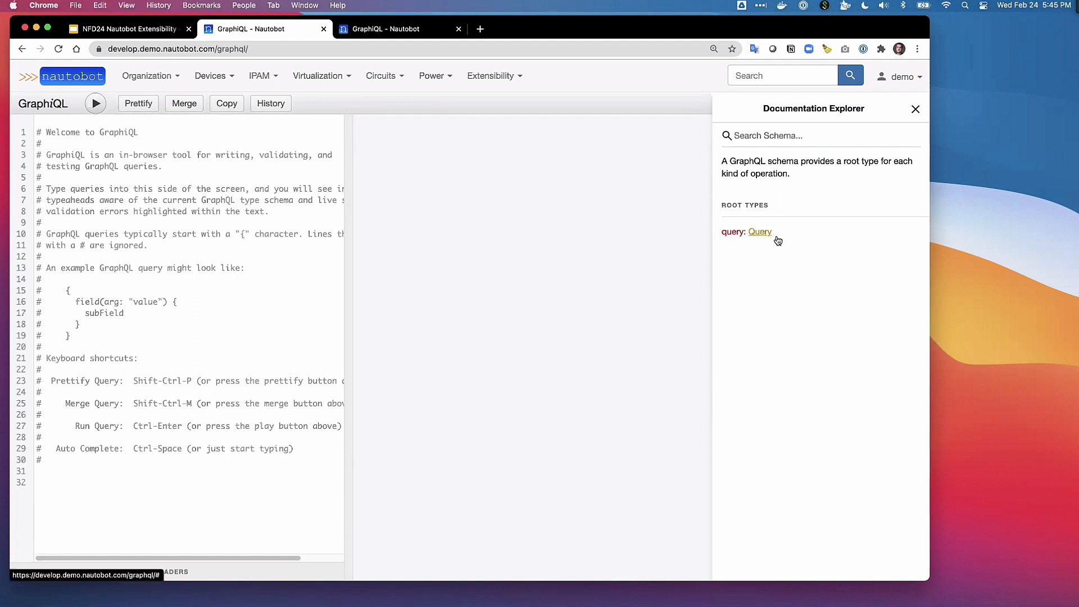
left_click(760, 231)
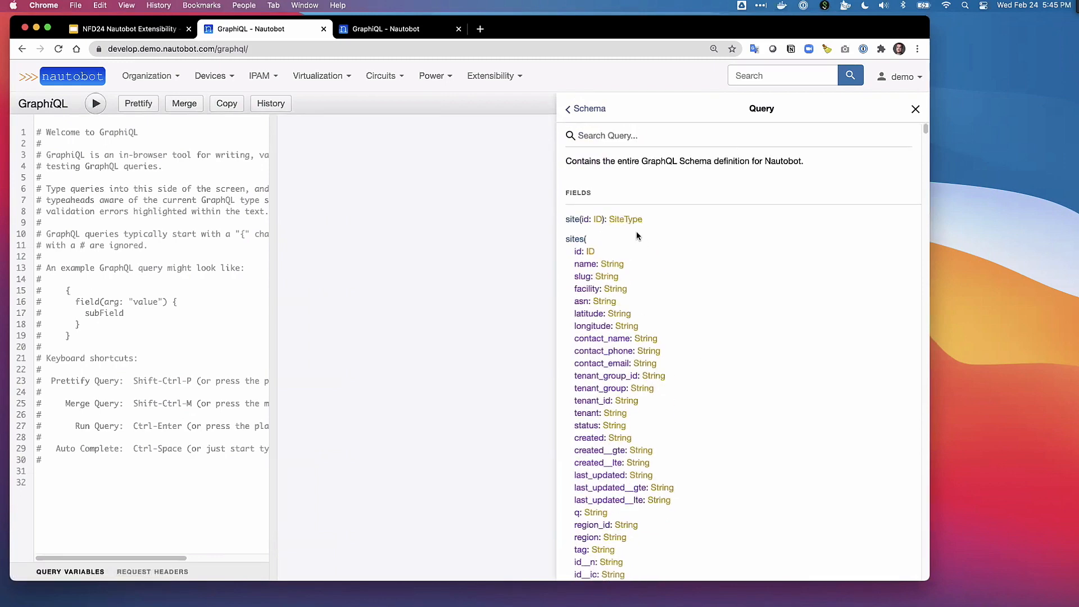
left_click(626, 219)
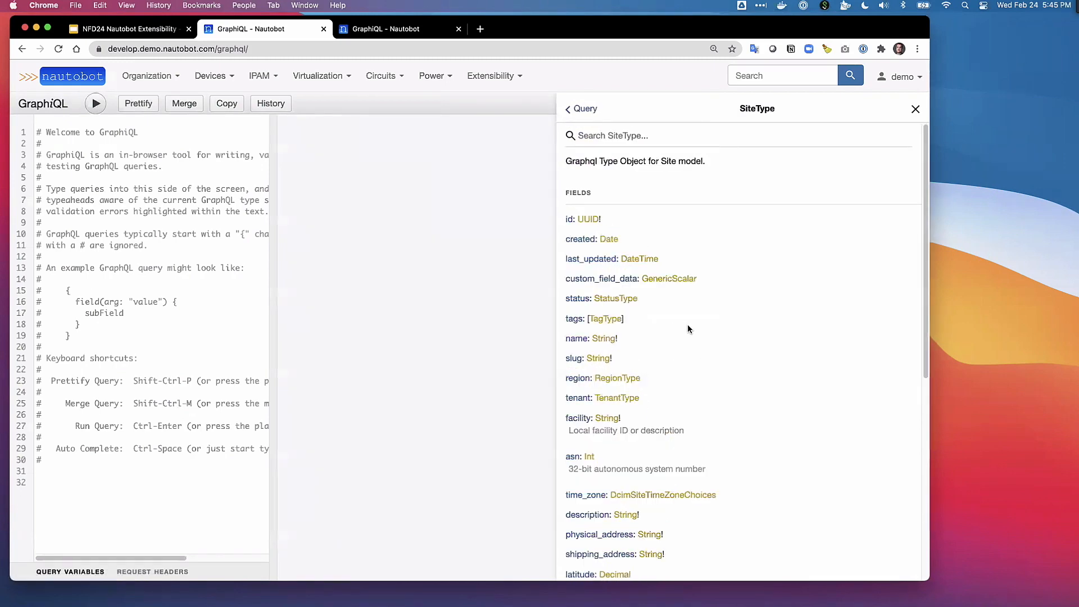
mouse_move(657, 377)
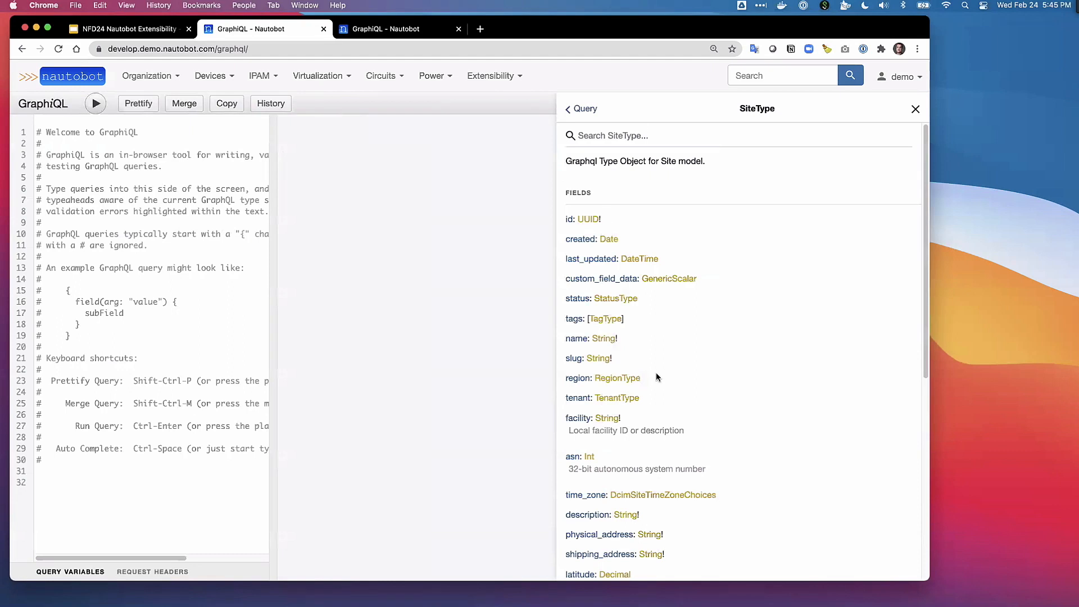
scroll("down", 3)
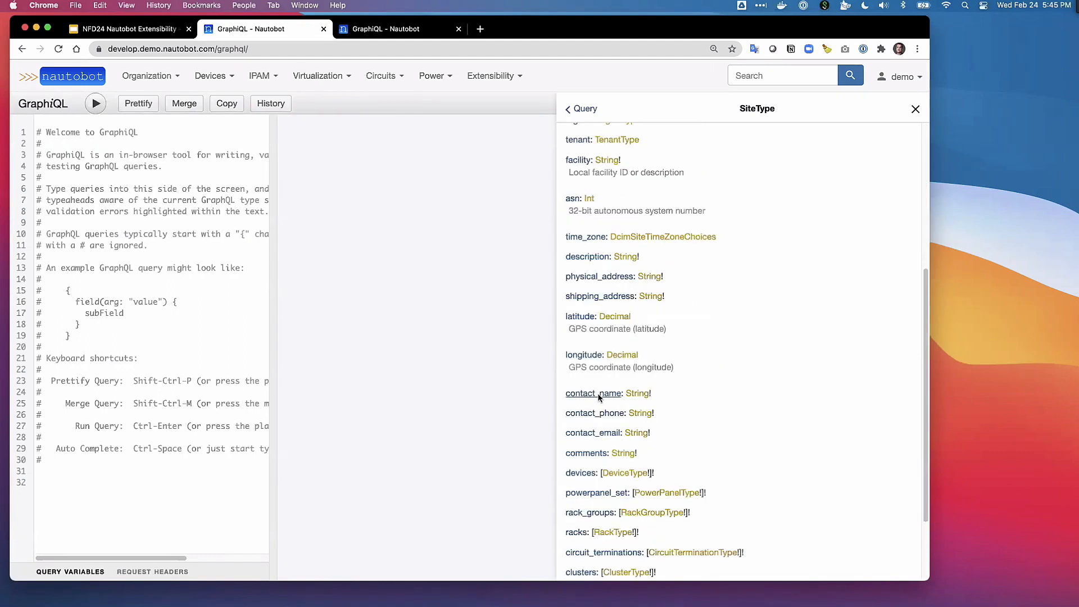
scroll("down", 3)
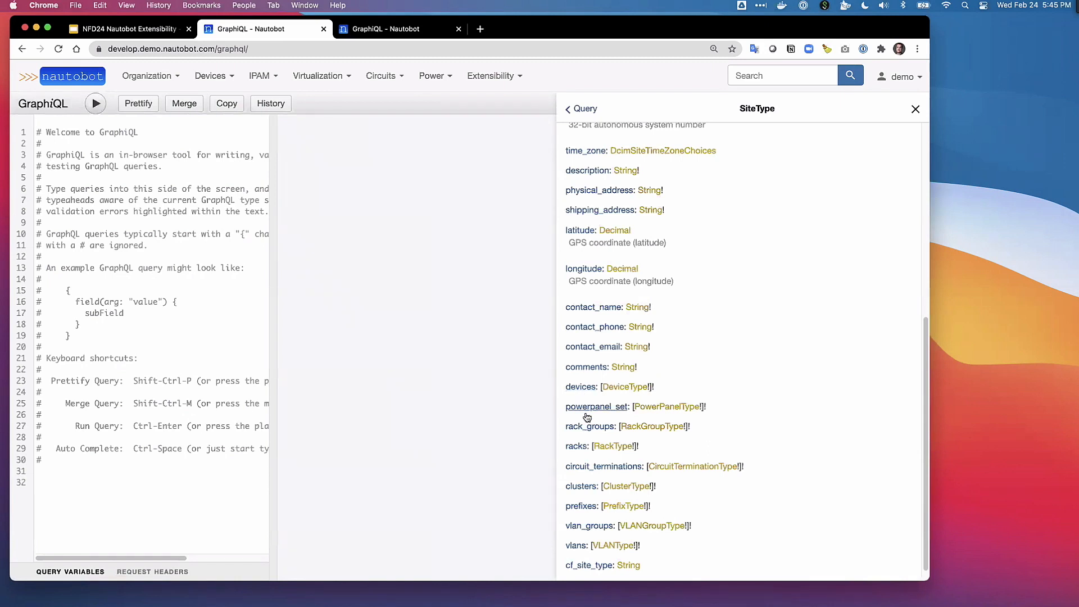
mouse_move(789, 114)
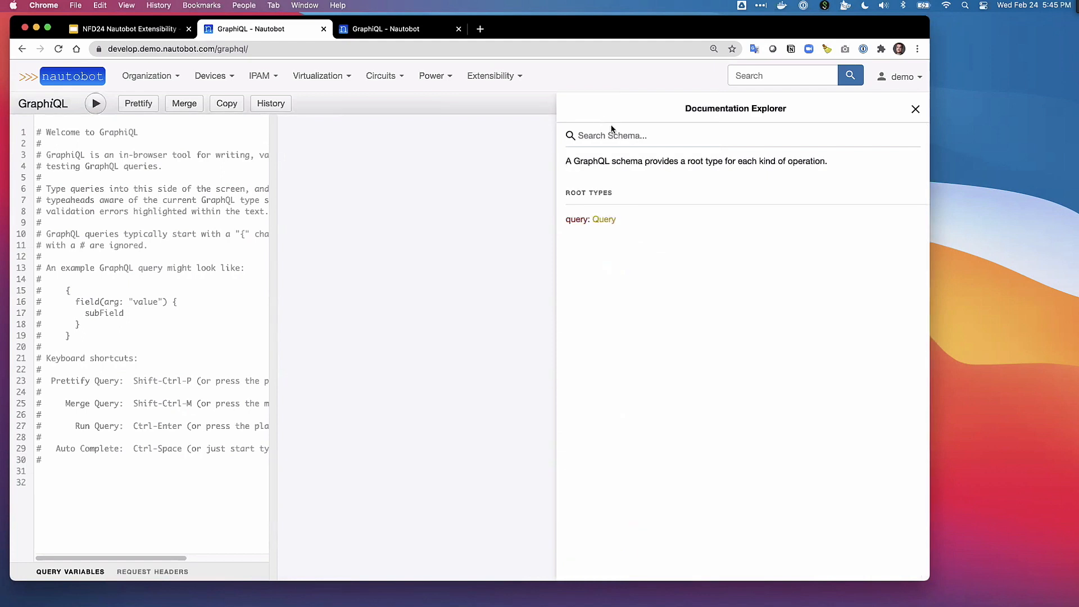
Write and execute query { devices(site:"ams") { name } }, listing ams-edge and ams-leaf devices
left_click(916, 109)
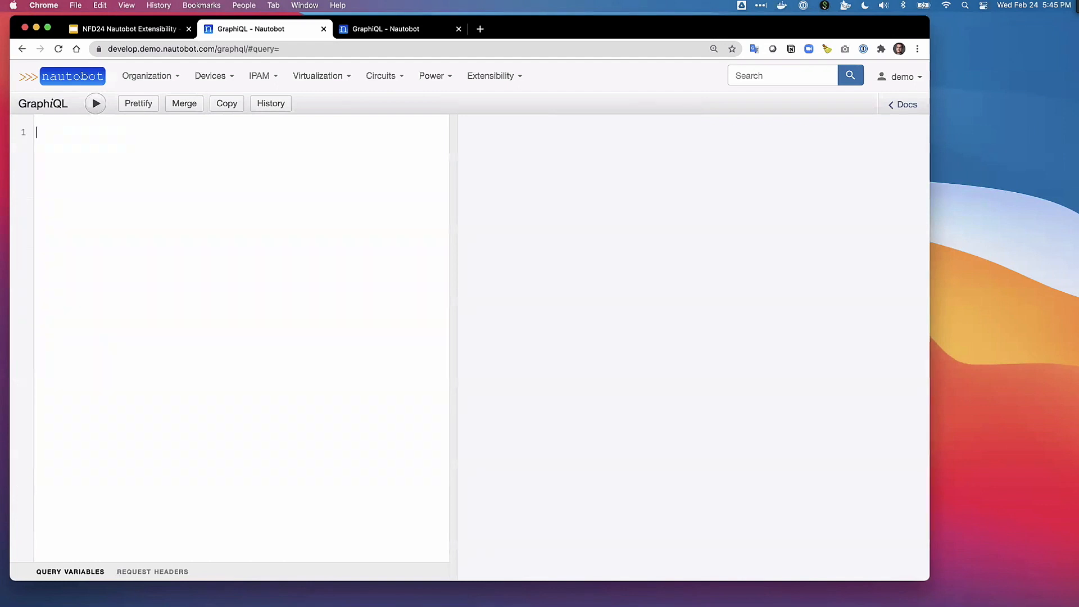
type("query {")
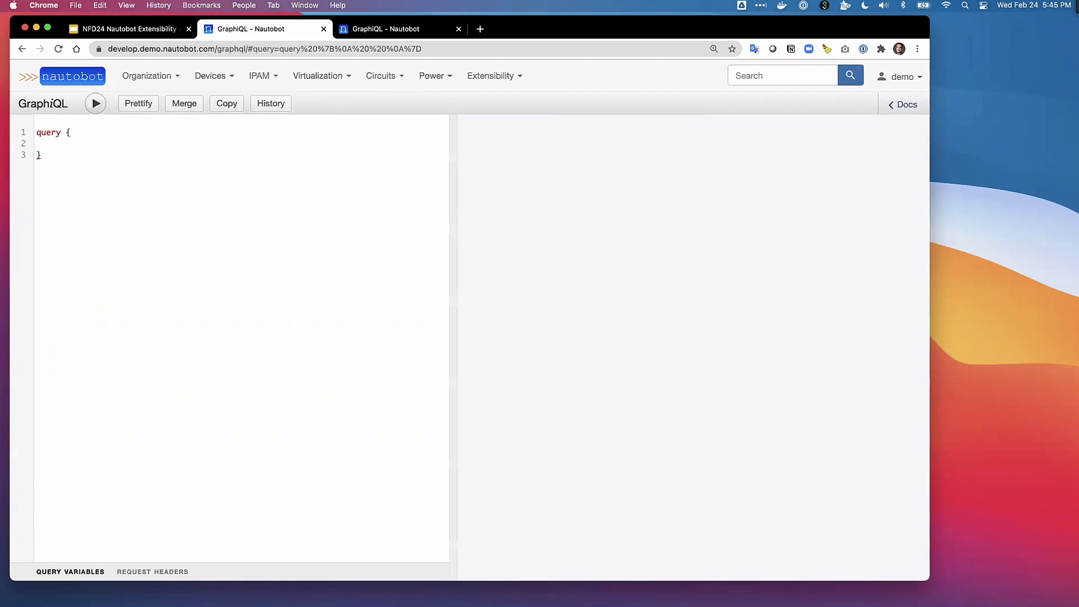
type("devi")
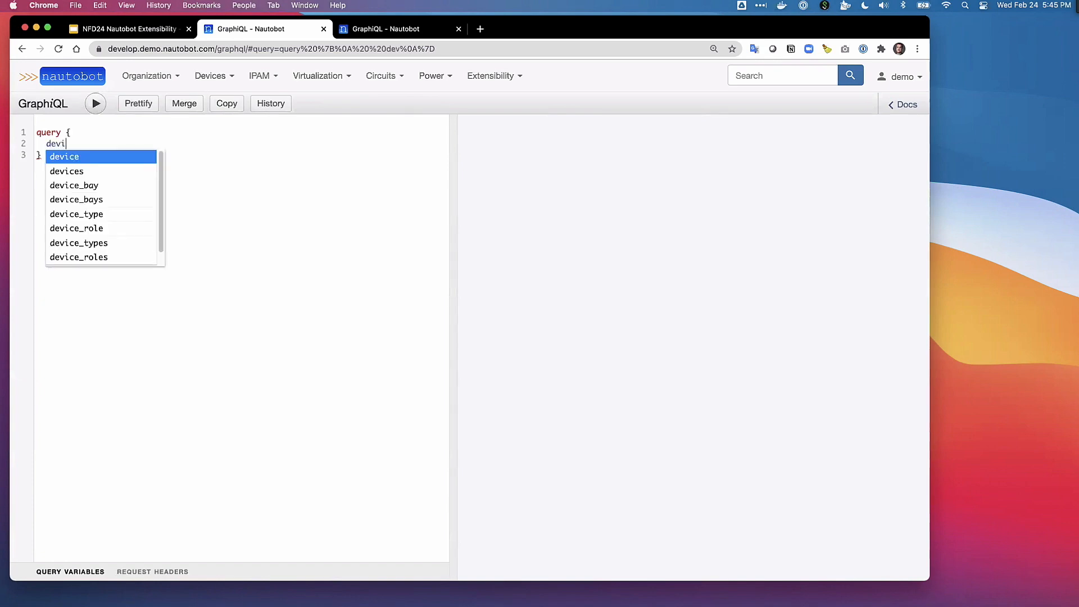
type("c")
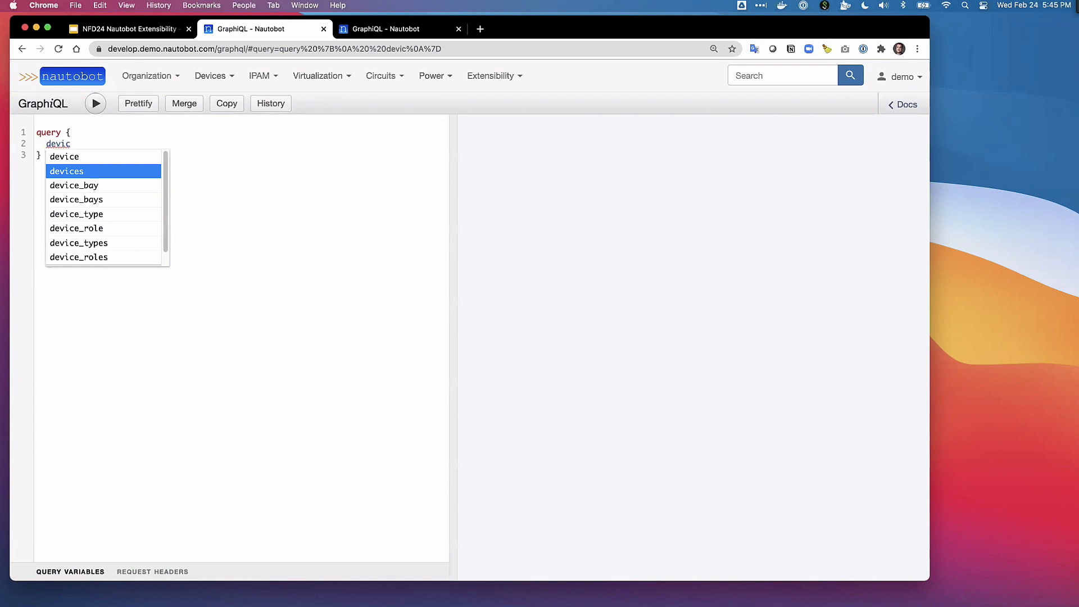
left_click(67, 171)
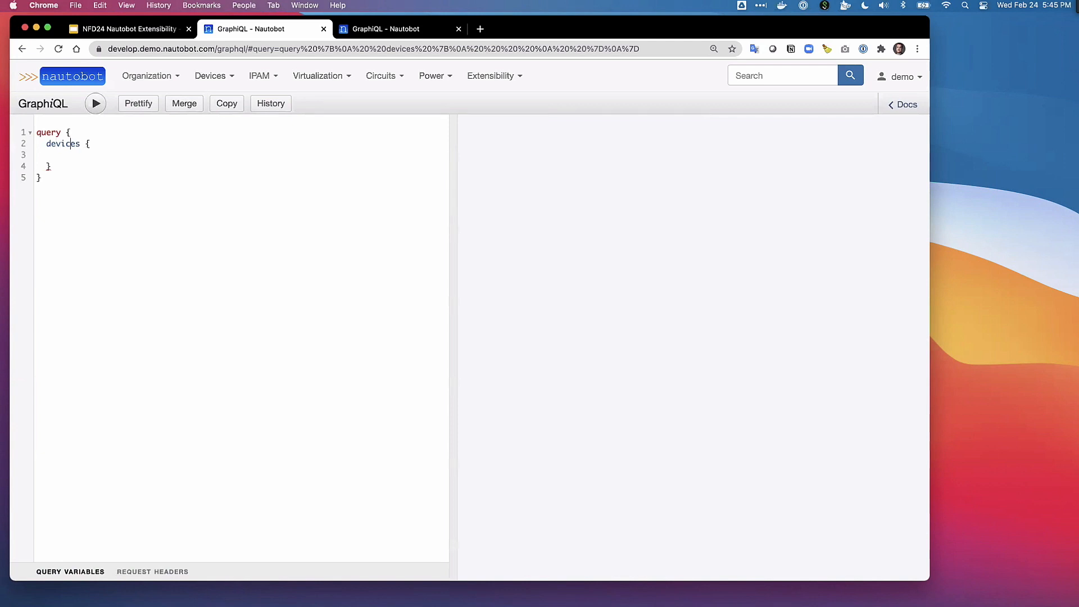
type("()")
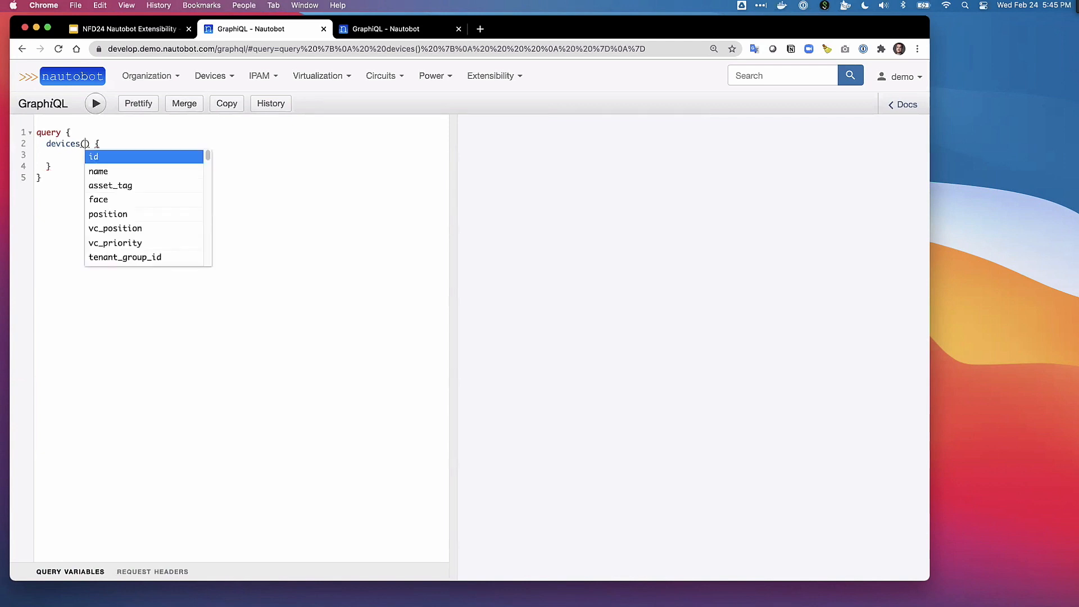
type("sot")
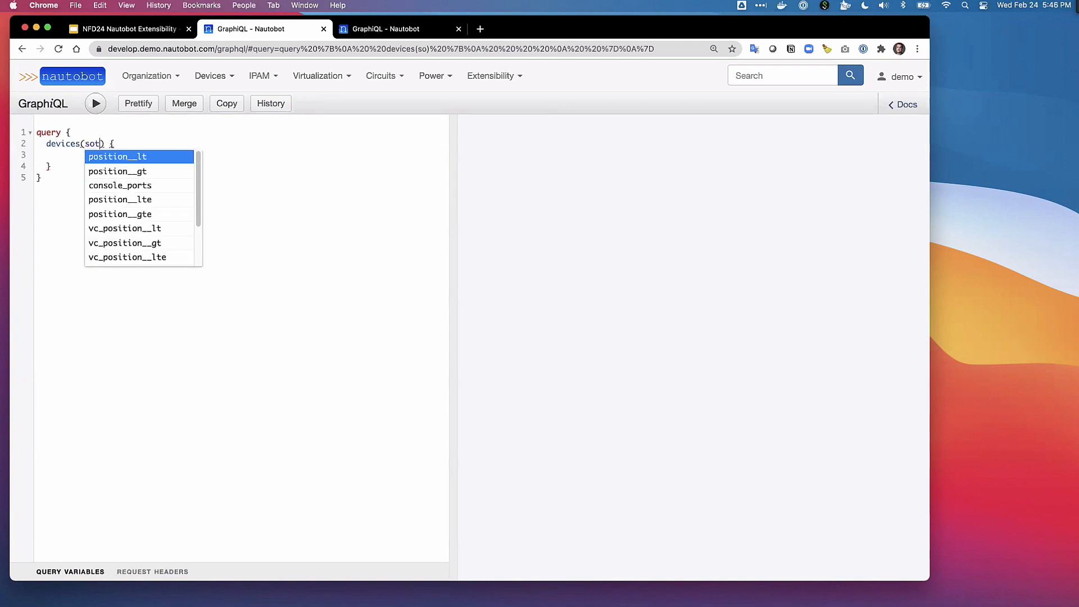
type("site:")
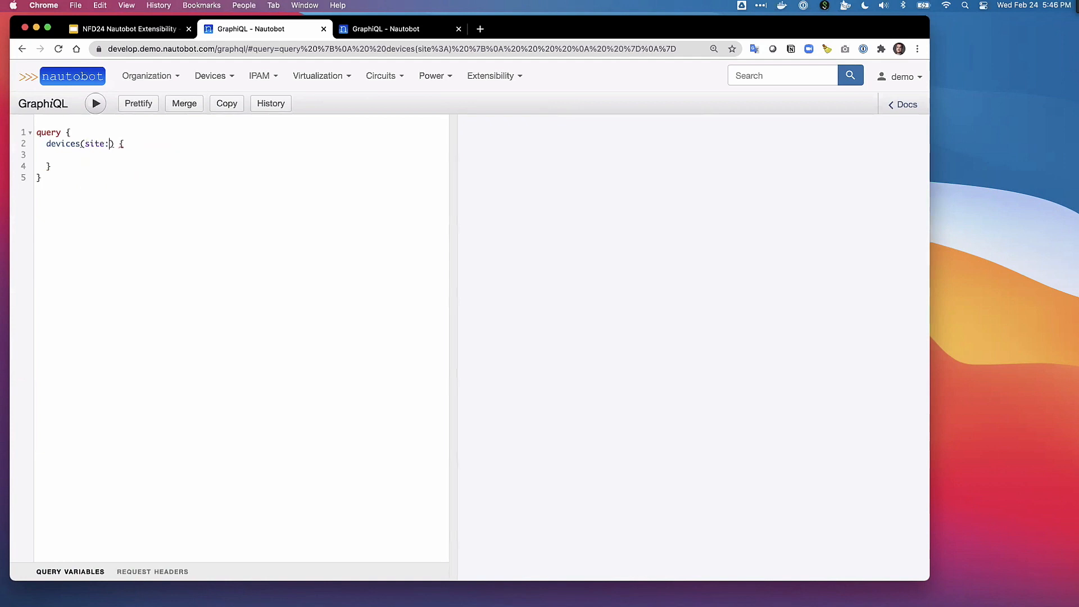
type("\"ams\"")
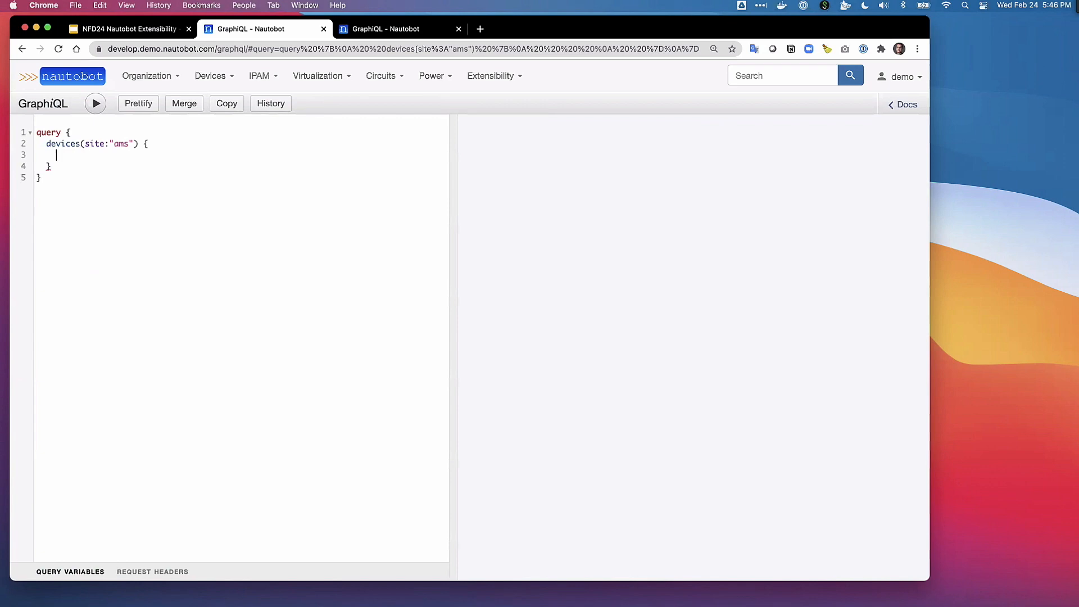
type("name")
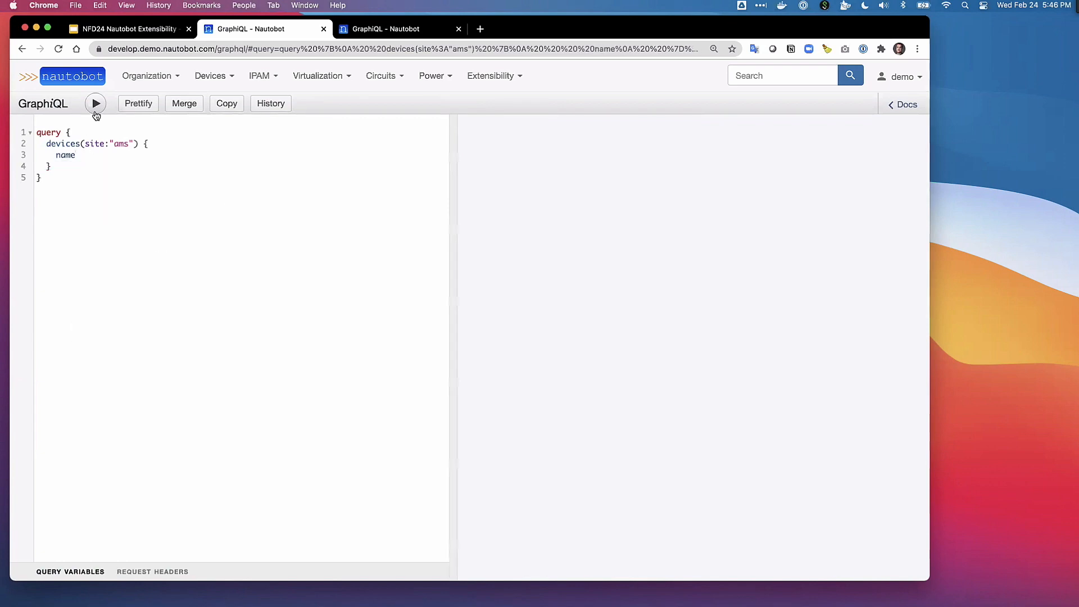
left_click(95, 103)
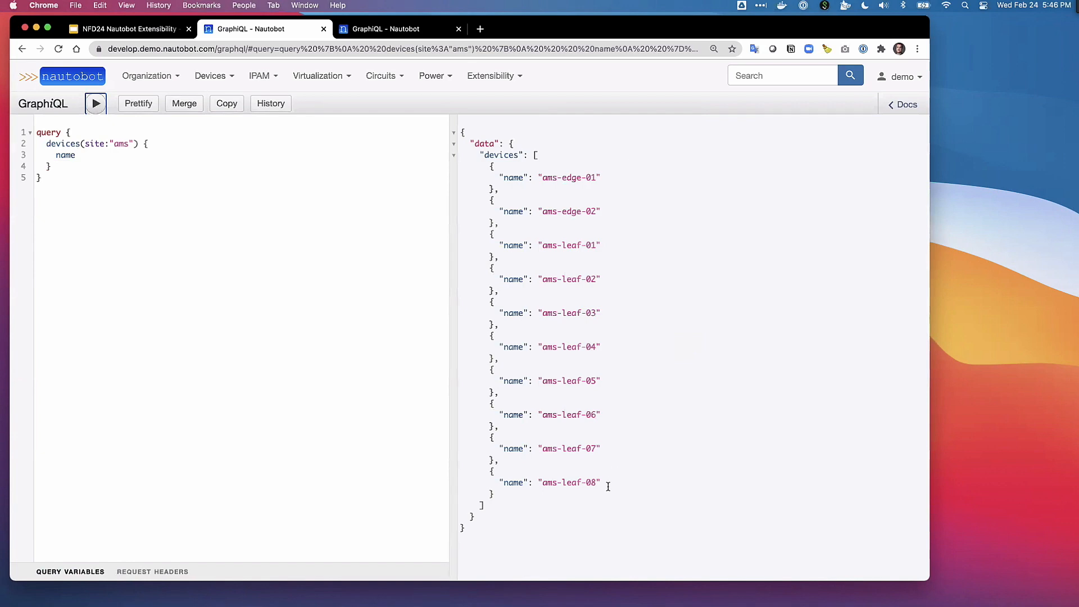
mouse_move(601, 463)
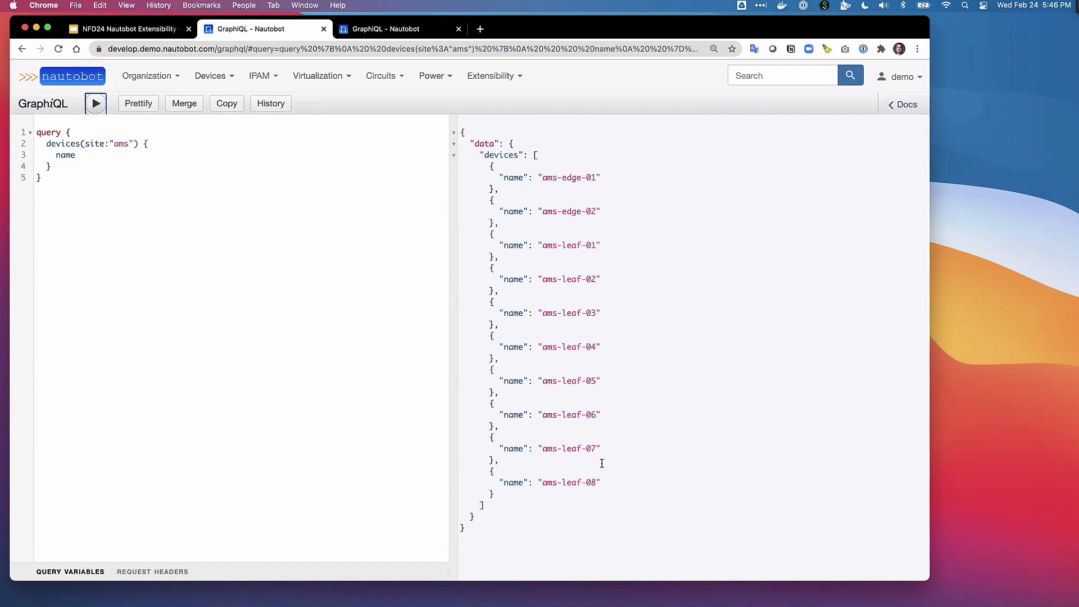
mouse_move(592, 489)
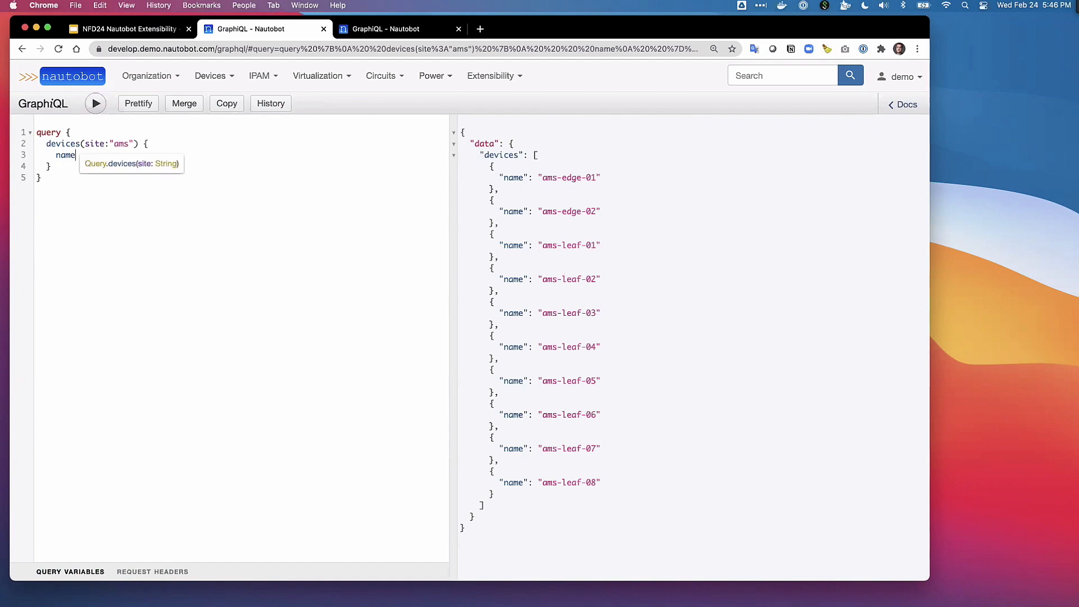
Add device_role { name } to the devices query, run it, and review edge/leaf roles
type("device_role {")
type("nam")
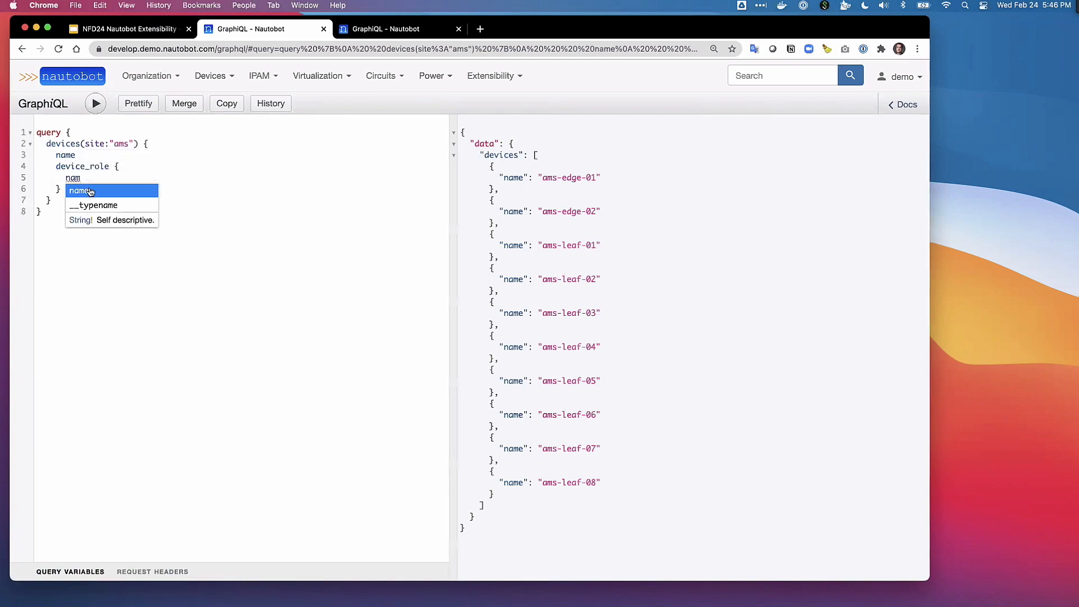
left_click(79, 191)
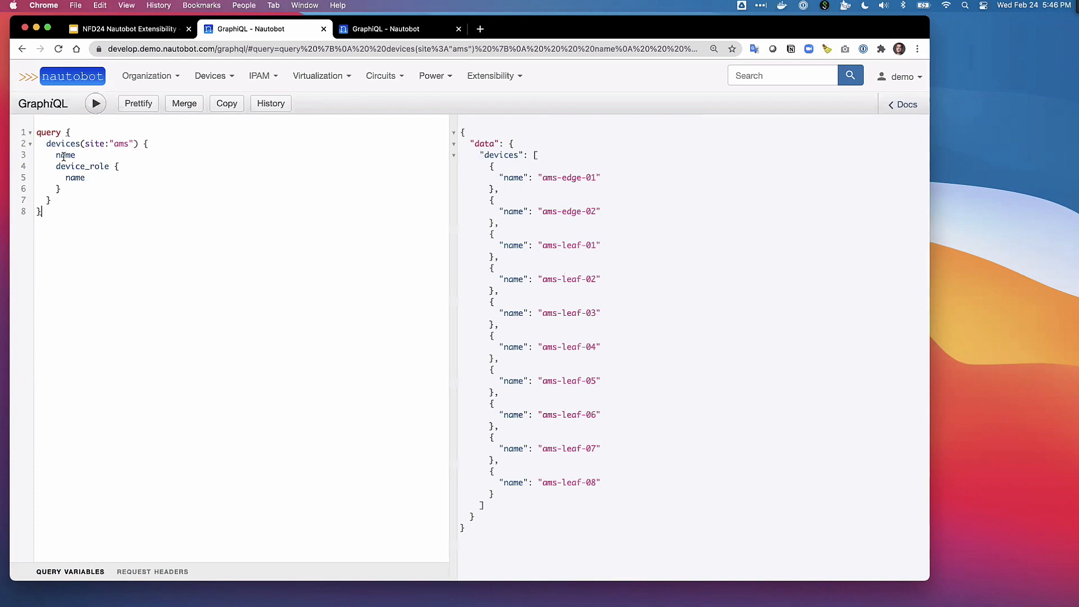
double_click(82, 166)
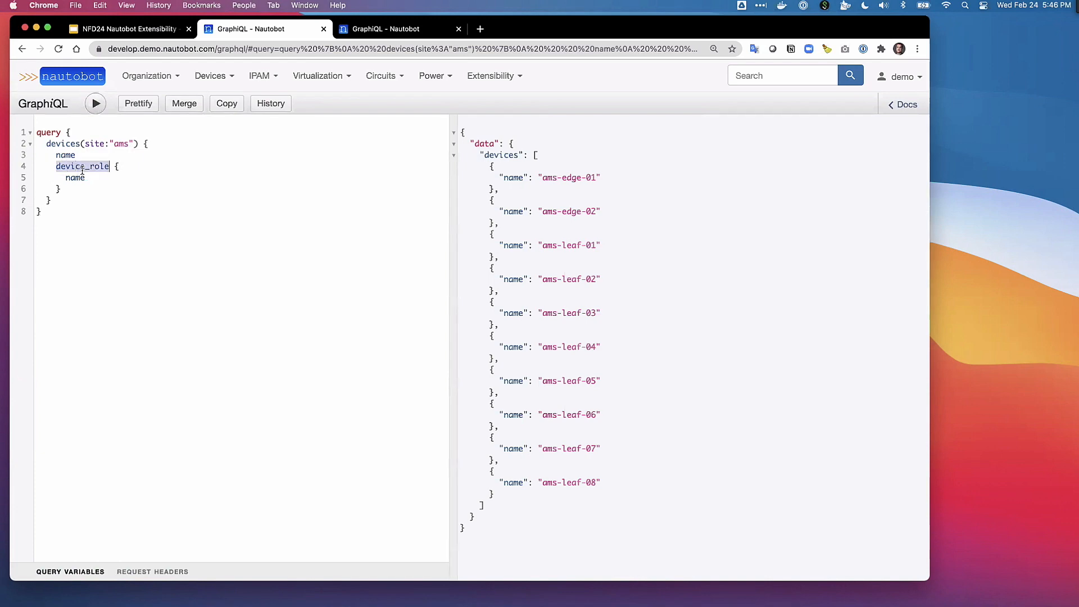
left_click(95, 104)
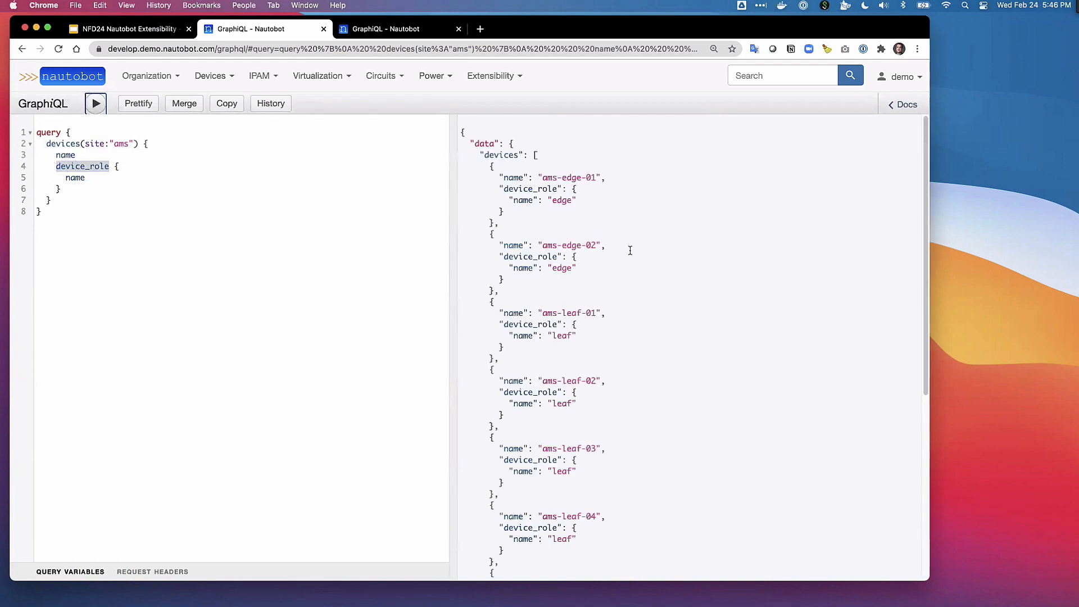
scroll("down", 3)
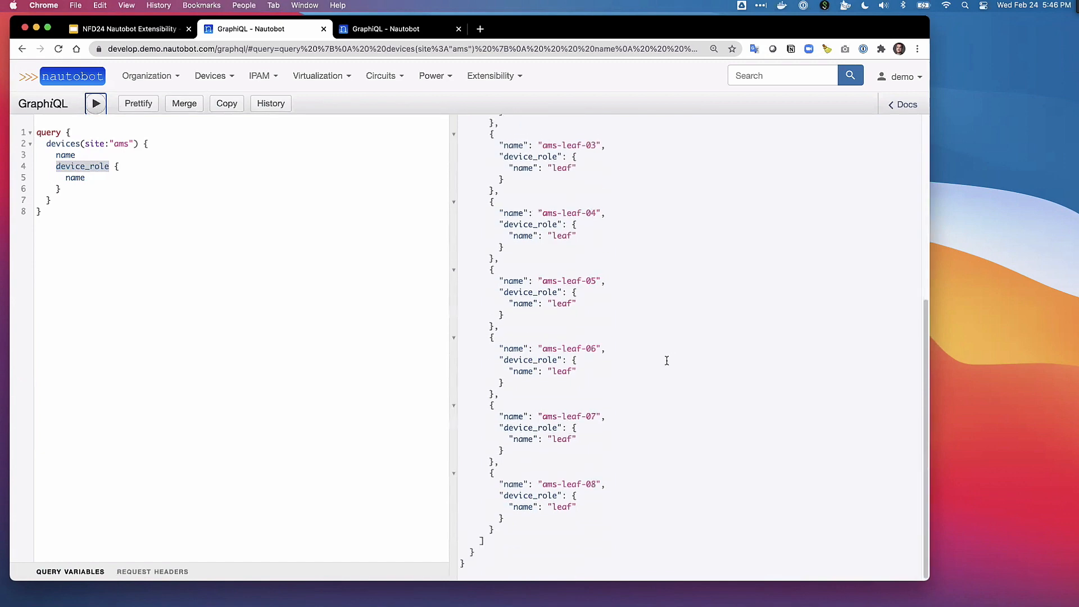
left_click(95, 104)
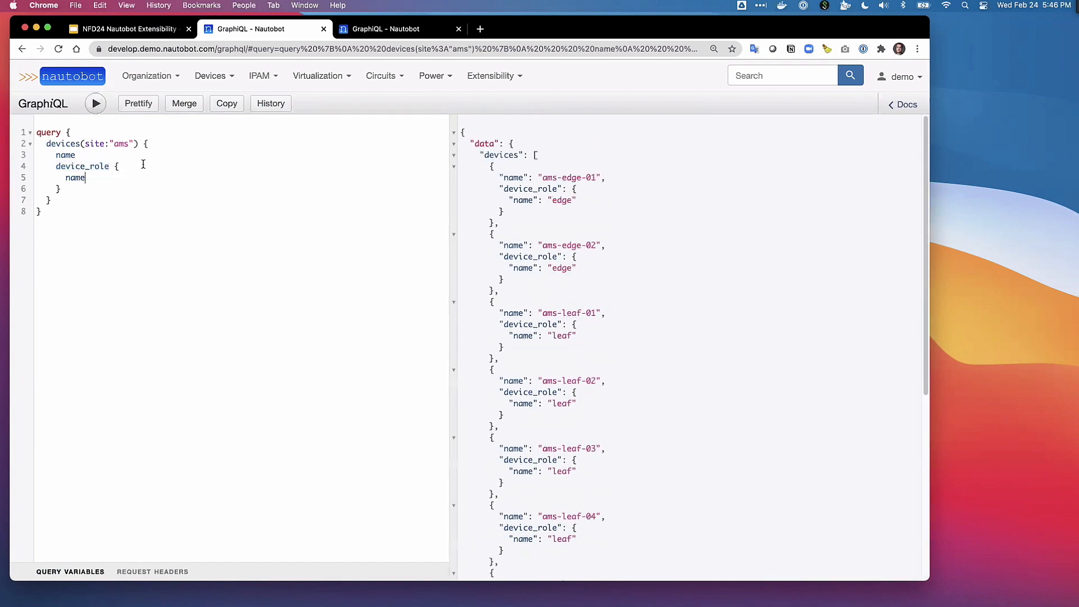
key("enter")
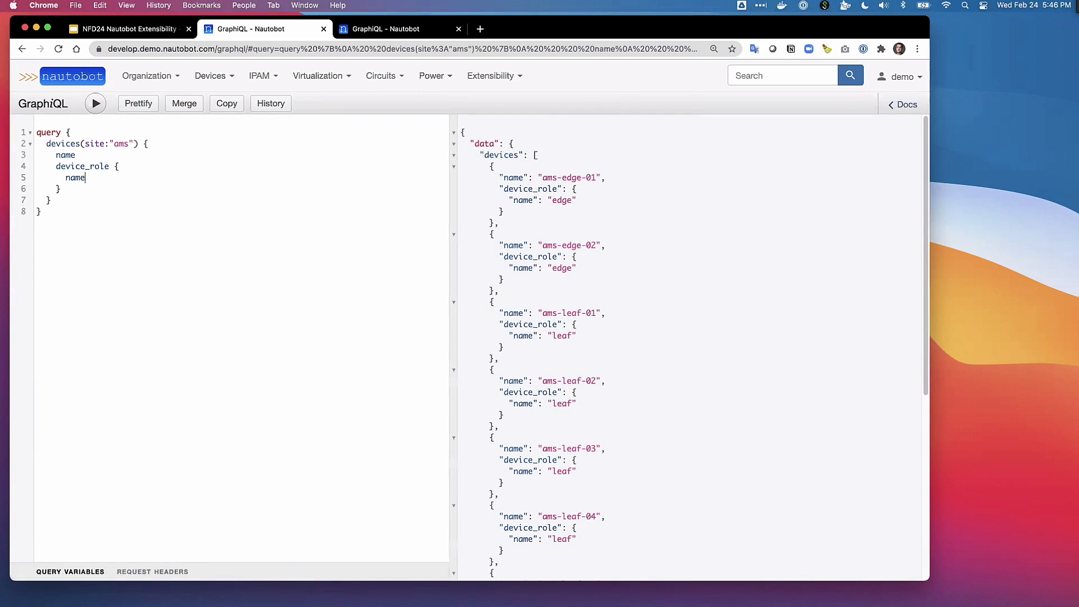
Add interfaces { name cf_role ip_addresses { address } } to the query and run it
type("interfaces {")
type("name")
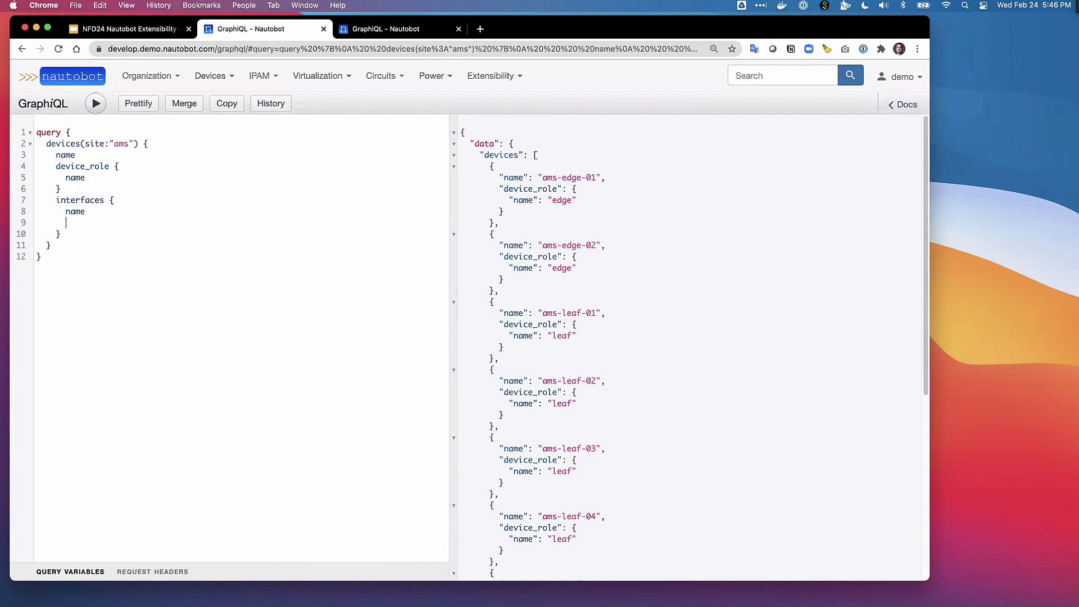
type("mt")
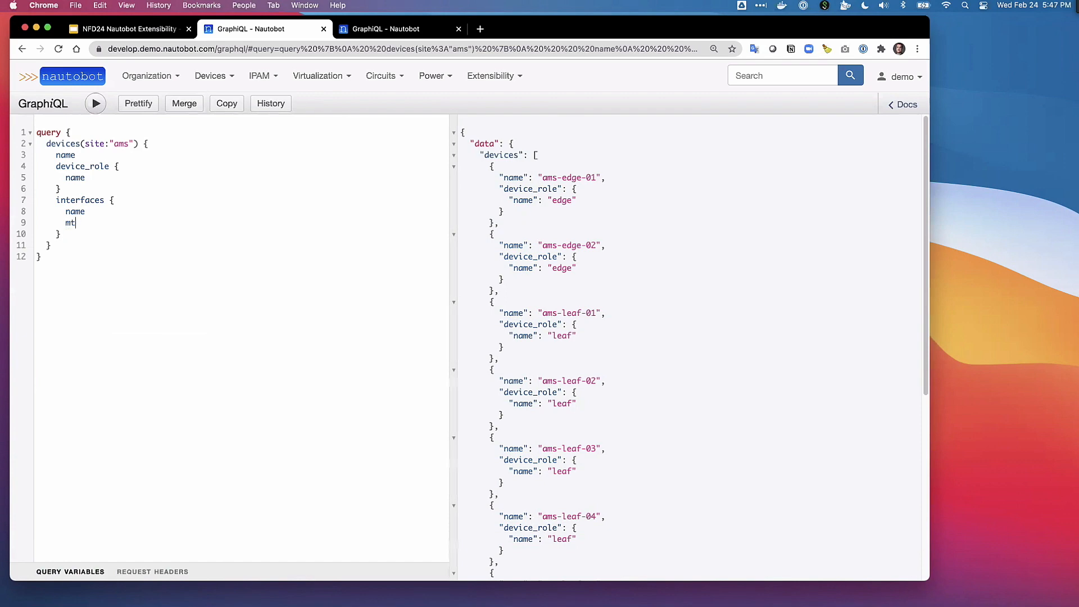
key("Backspace")
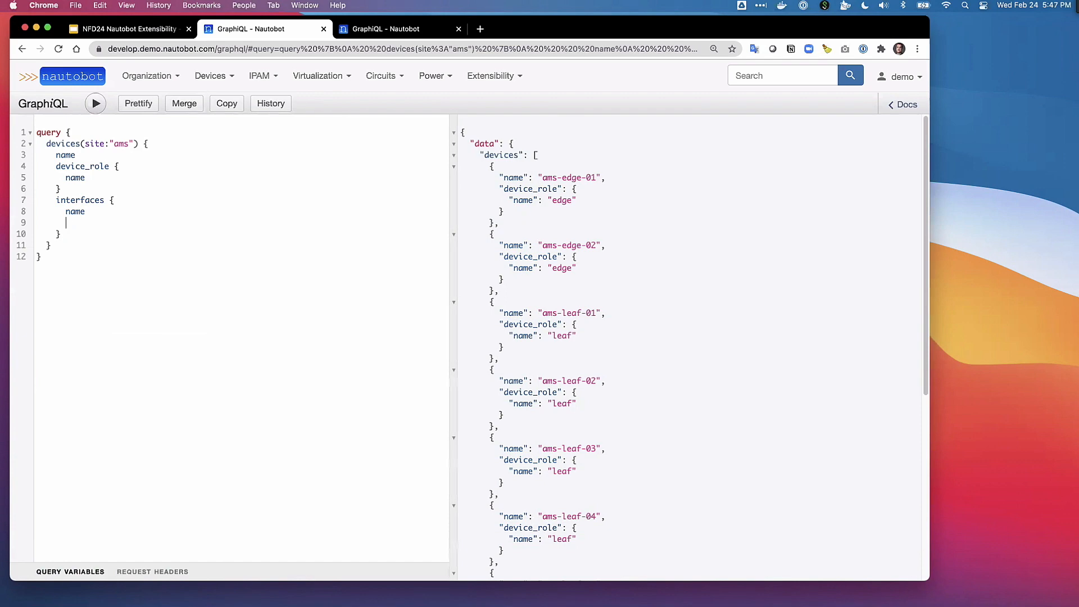
type("cf_role")
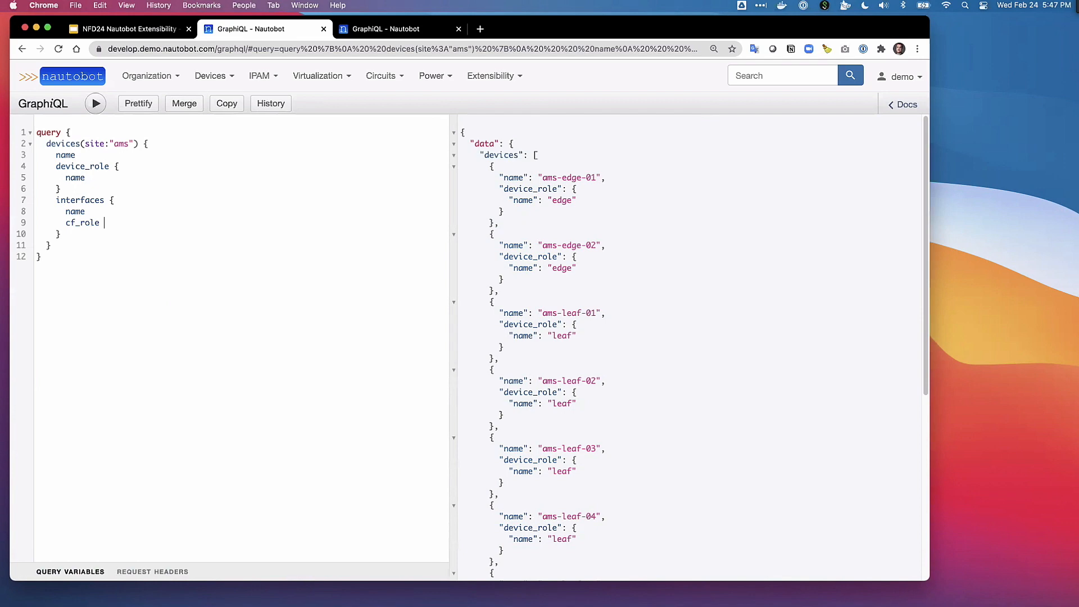
type("ip_")
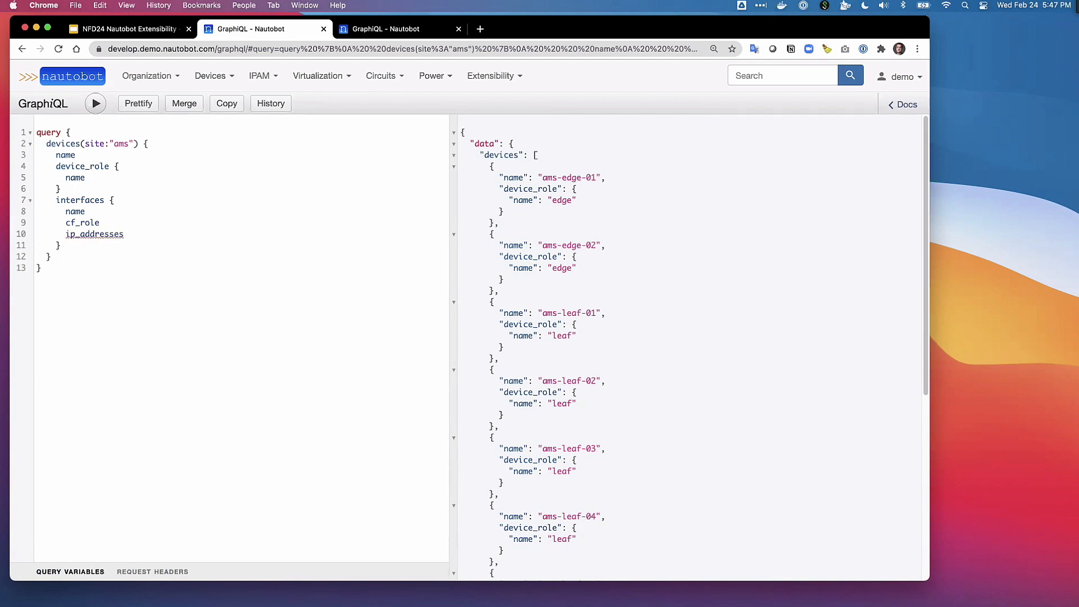
type("address")
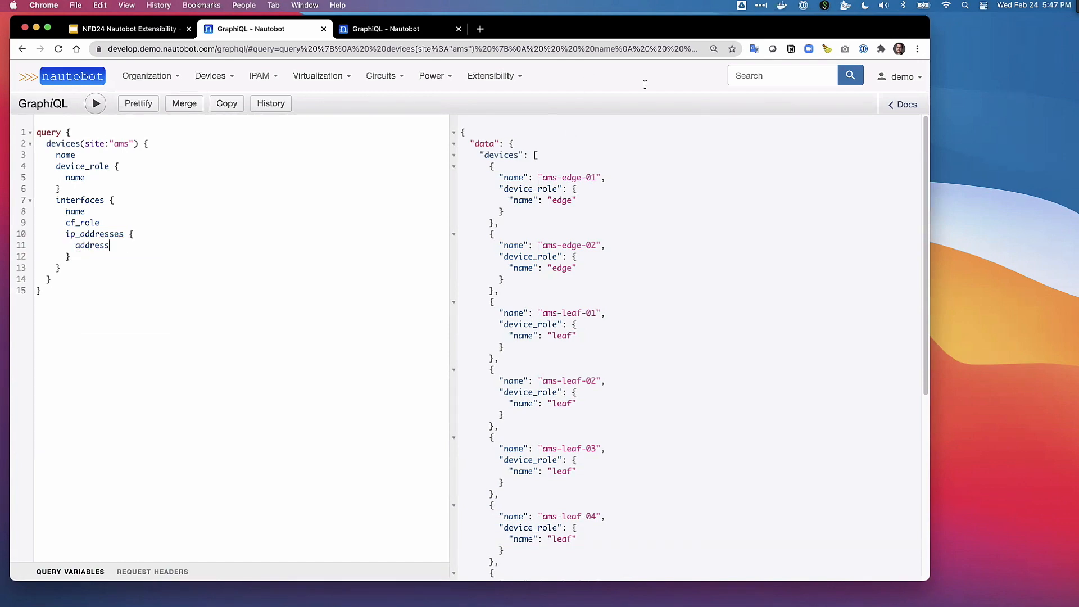
left_click(95, 103)
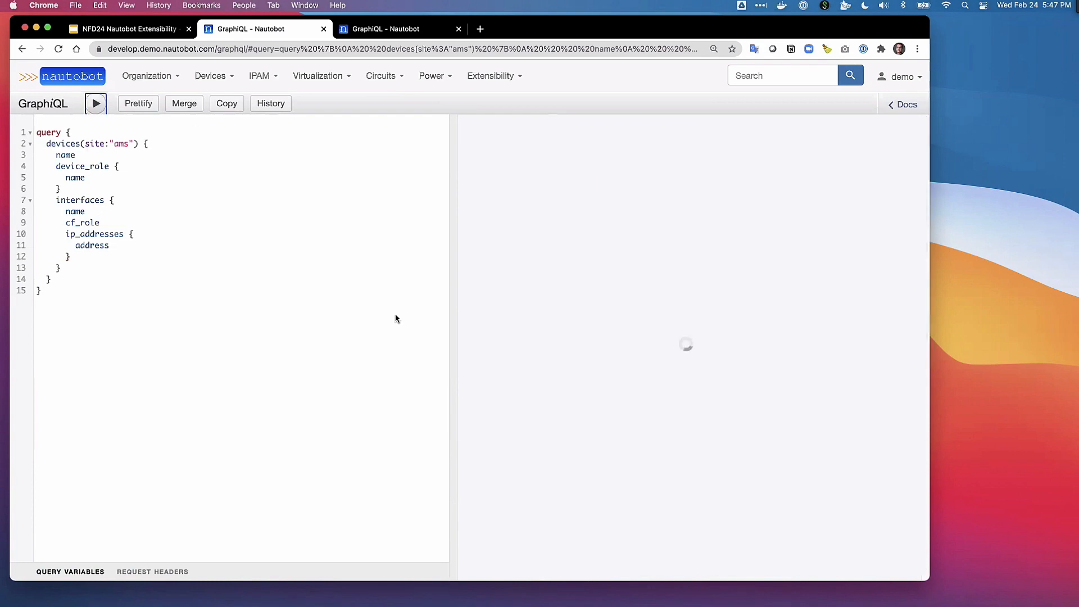
mouse_move(684, 347)
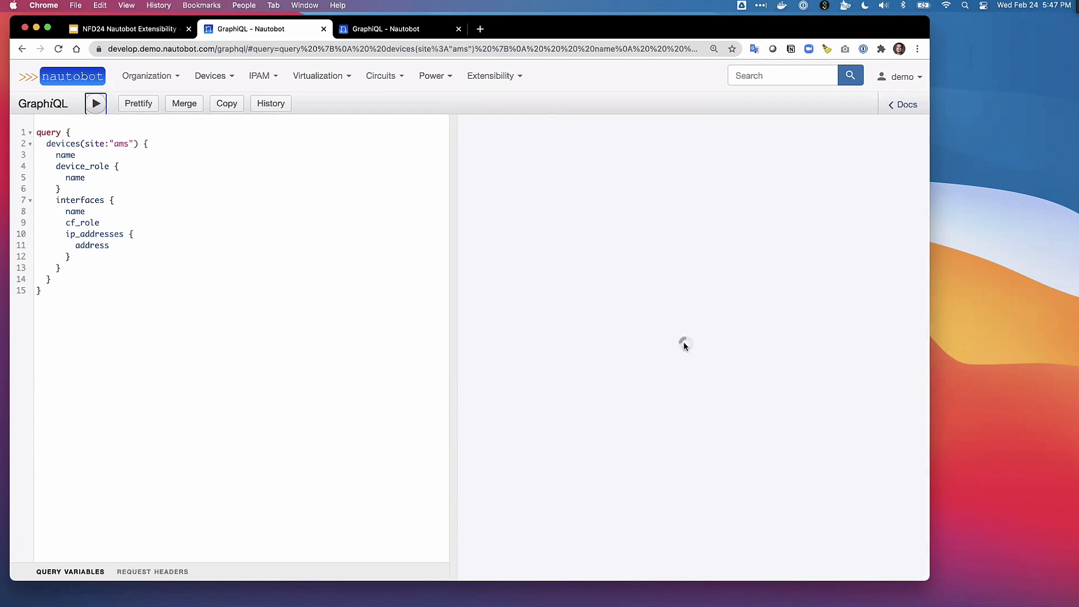
left_click(95, 104)
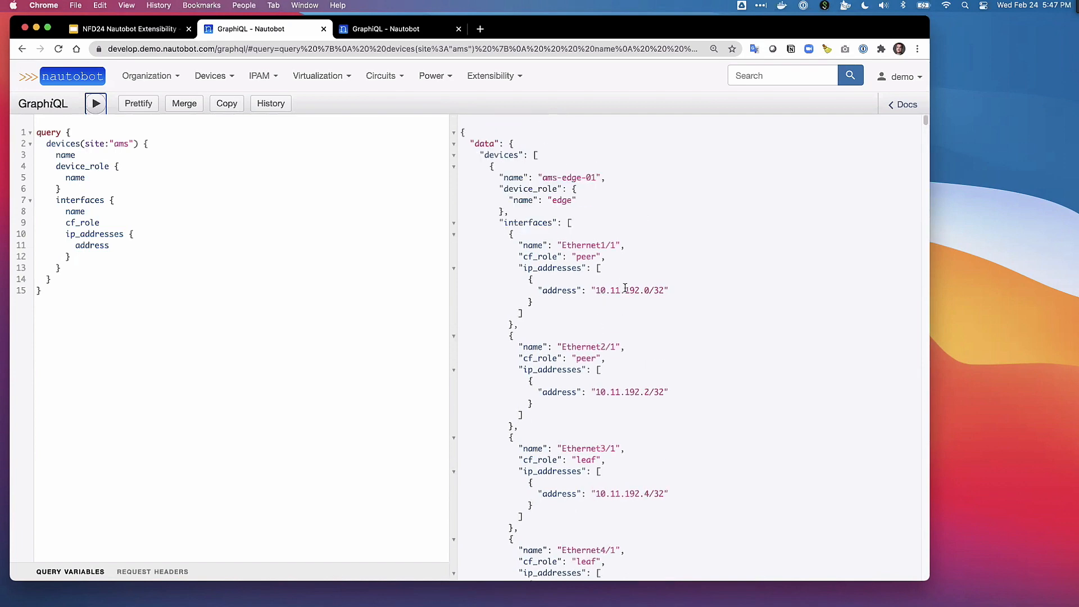
scroll("down", 3)
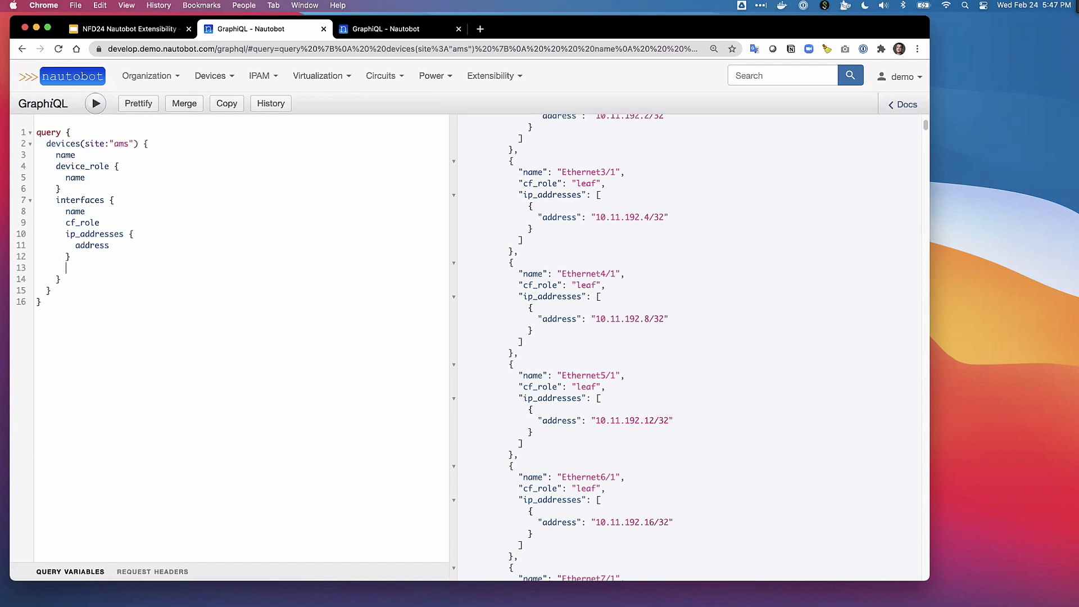
Add connected_interface { device { name } name } under interfaces and execute the query
type("connected_interface")
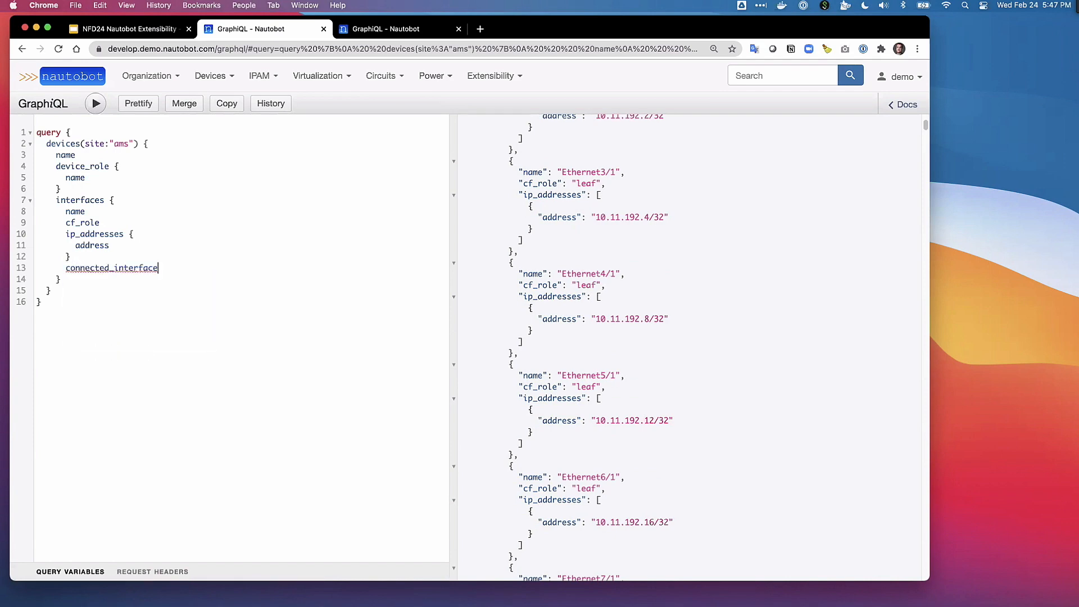
type("{")
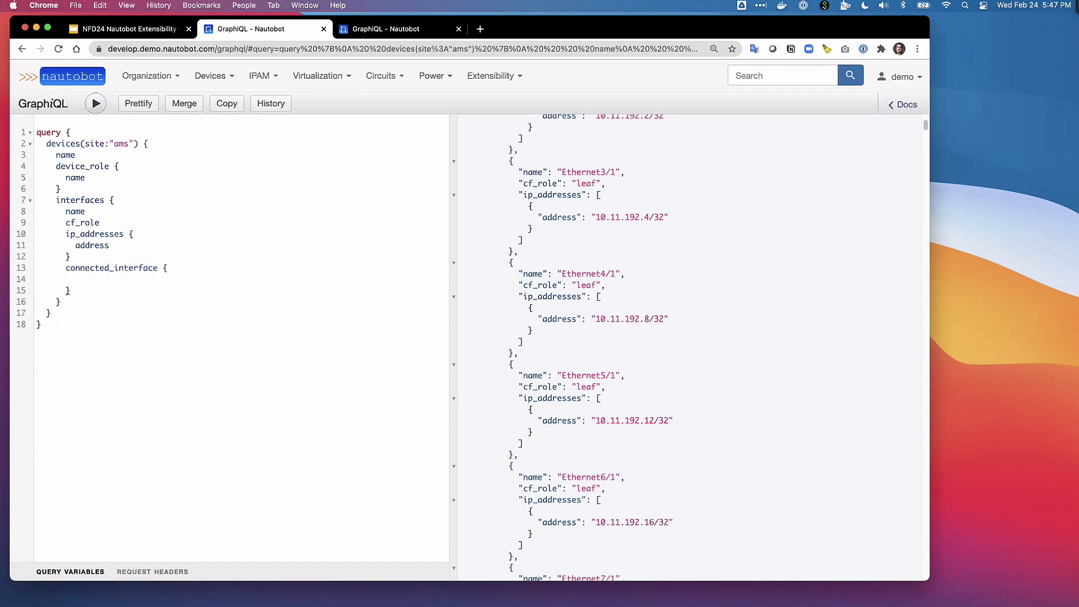
type("device")
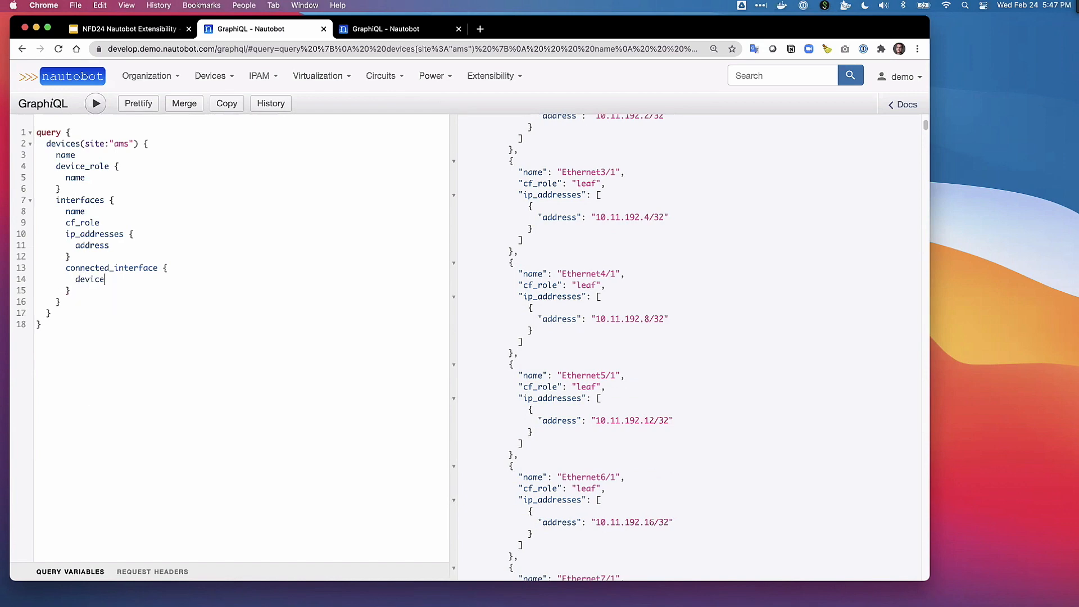
type("name")
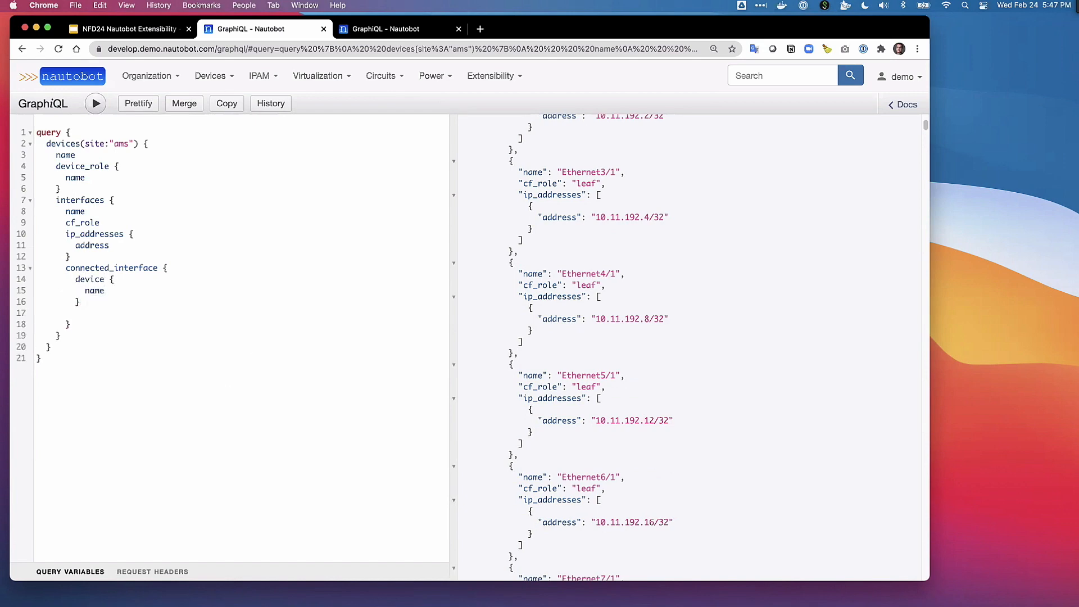
type("name")
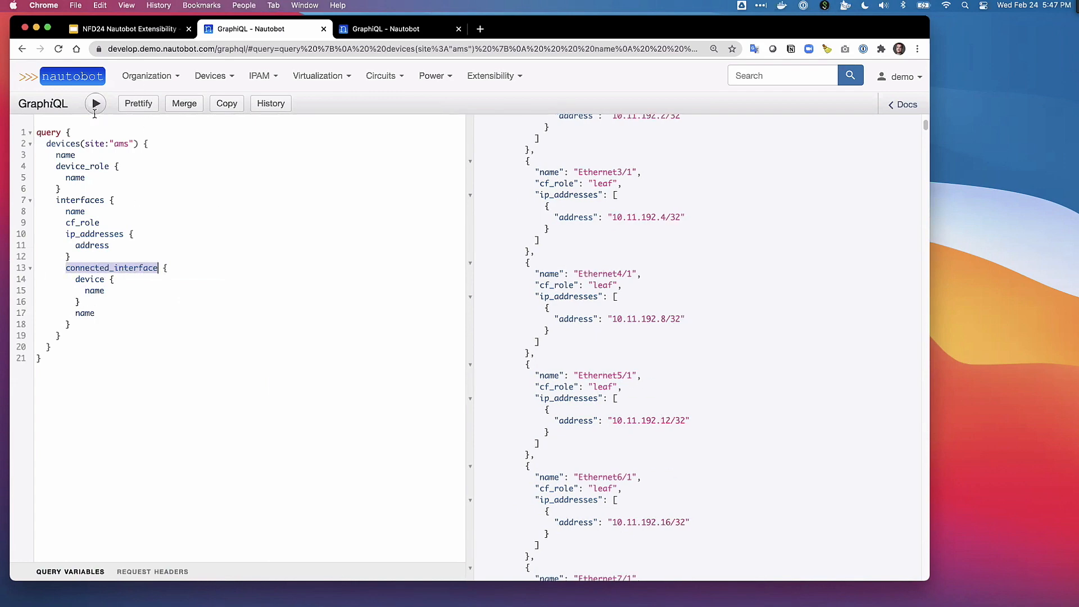
left_click(96, 104)
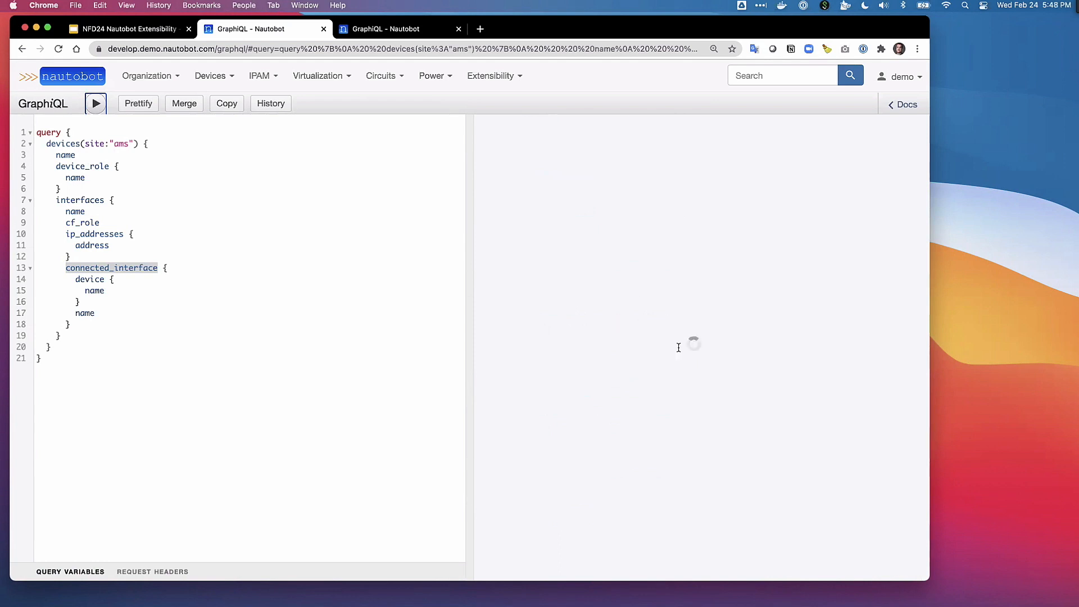
left_click(95, 103)
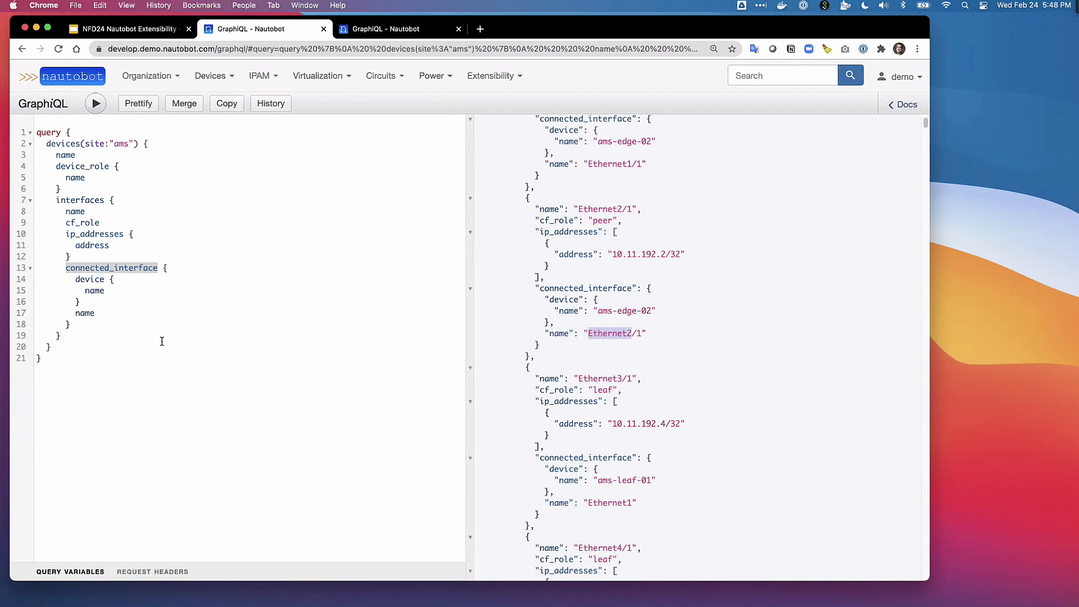
mouse_move(157, 338)
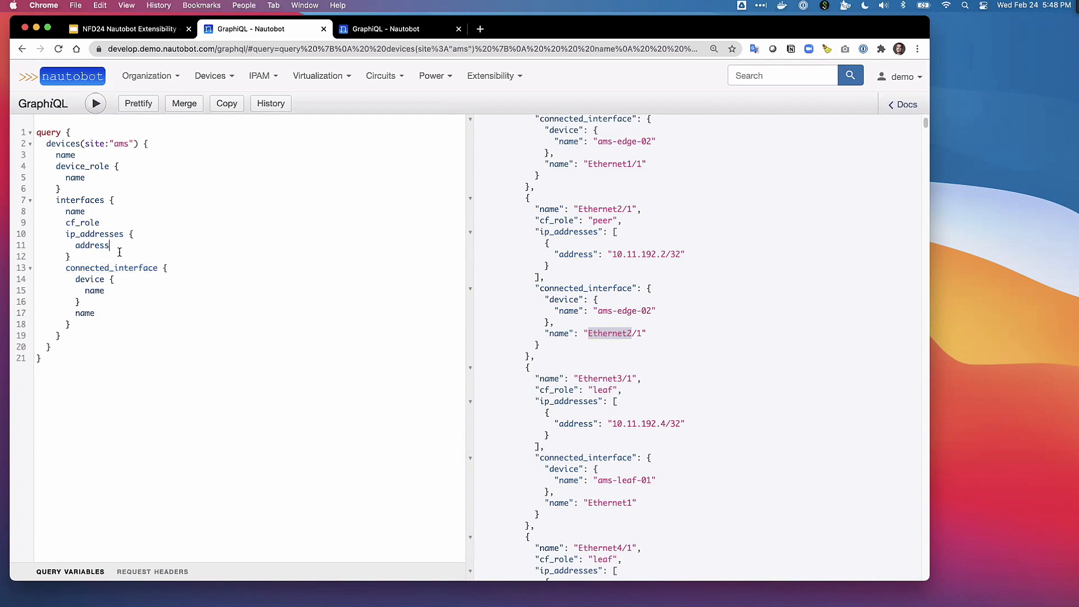
mouse_move(122, 187)
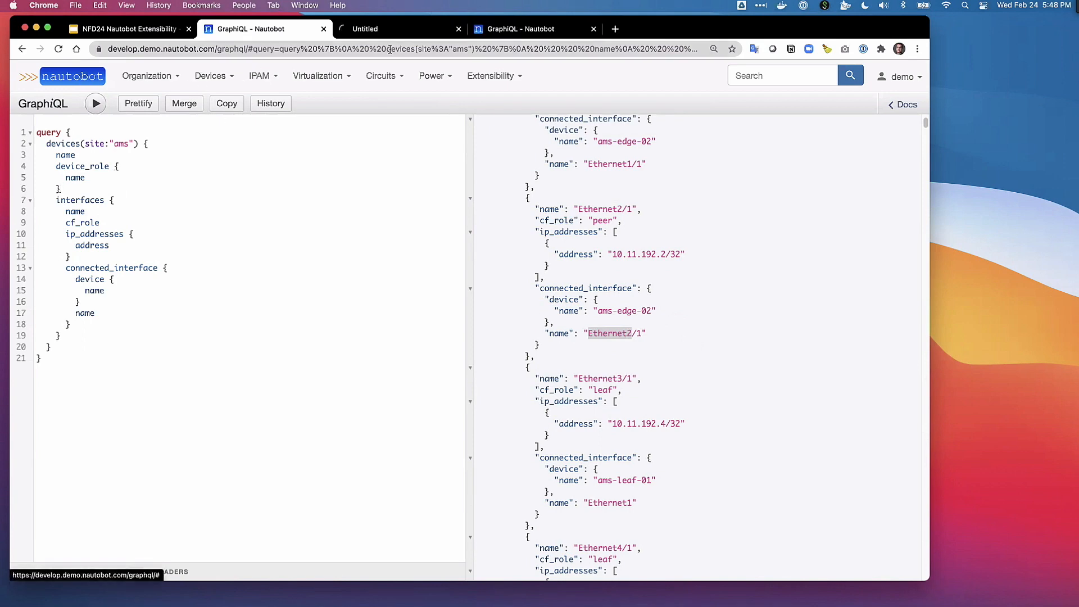
View Extensibility > Relationships (Device to Vlan, Rack to Vlan) in a new tab, then return
left_click(399, 29)
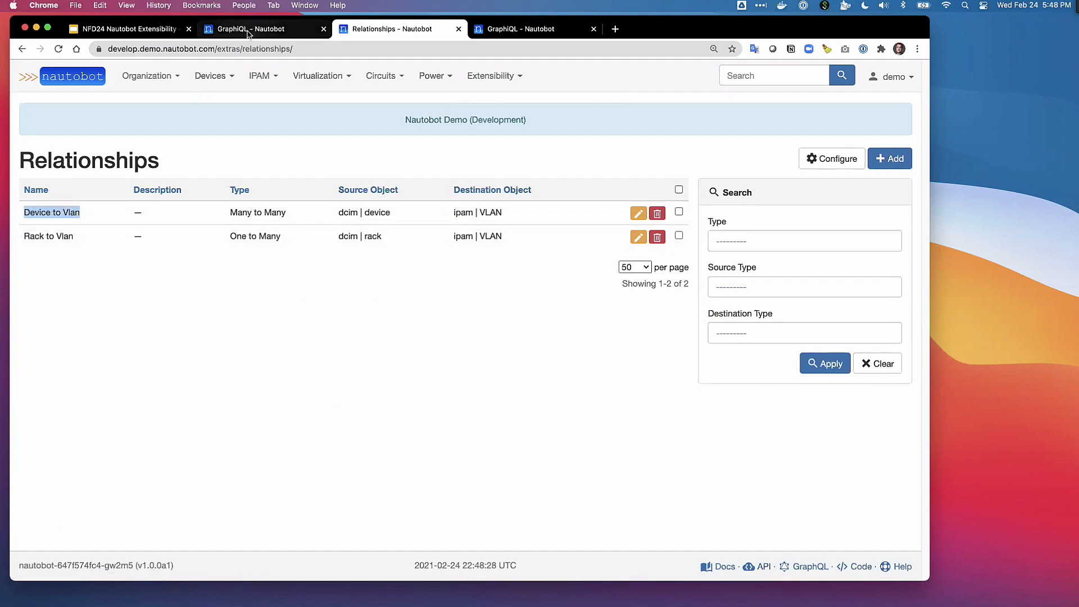
left_click(261, 28)
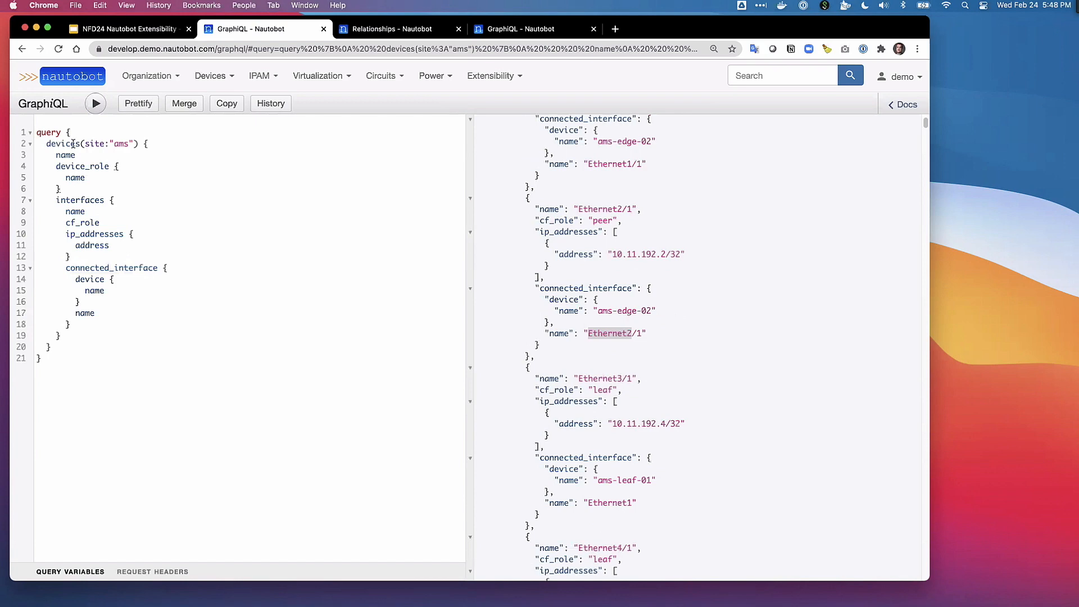
Replace the device fields with racks, add rel_rack_to_vlan { name vid }, and run
double_click(64, 143)
type("rack")
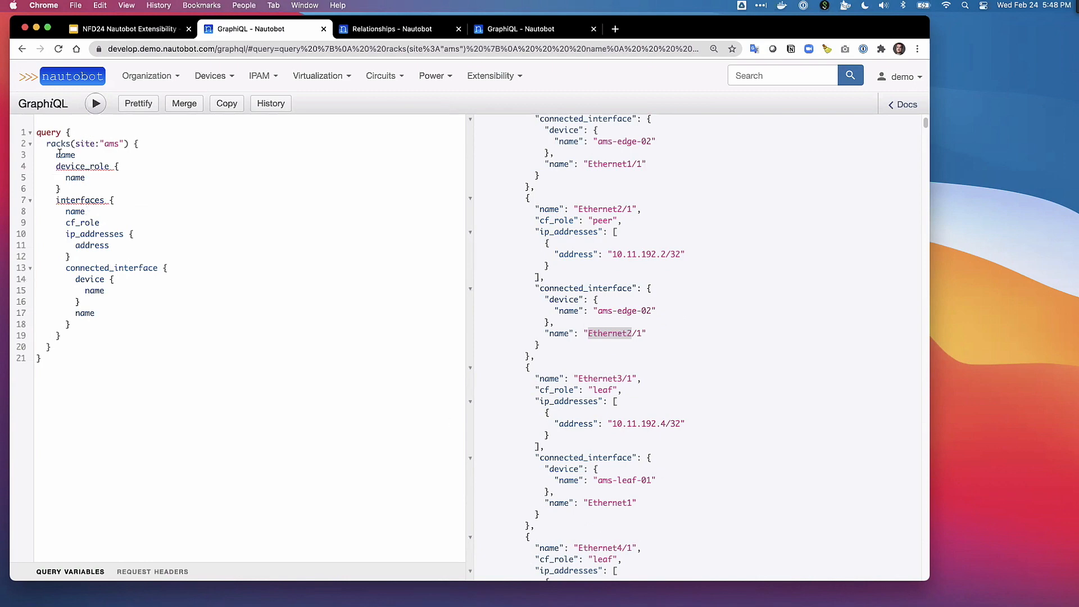
left_click_drag(56, 165, 89, 324)
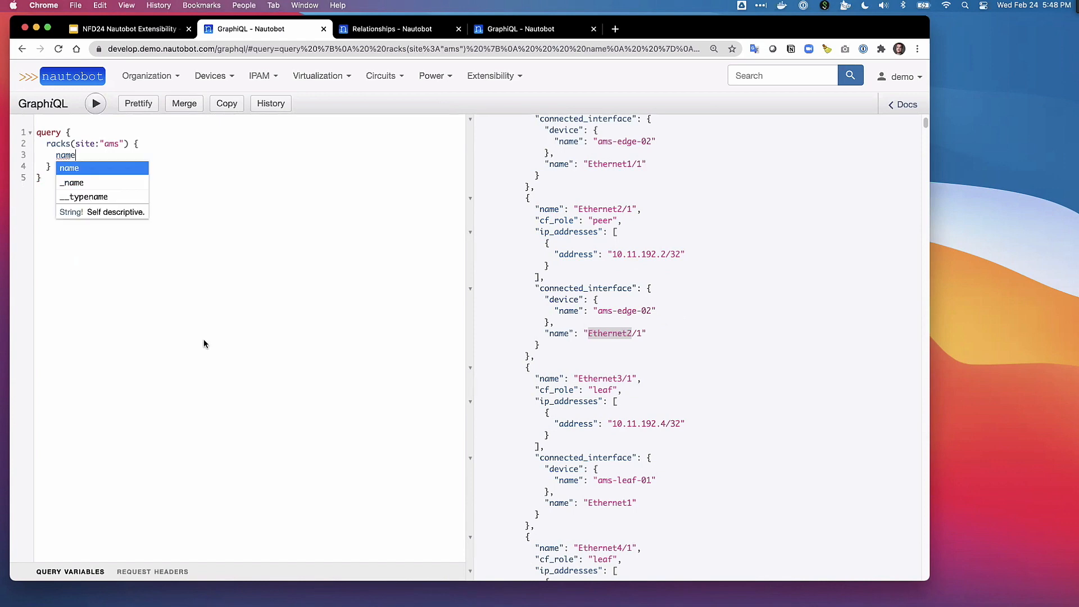
left_click(96, 103)
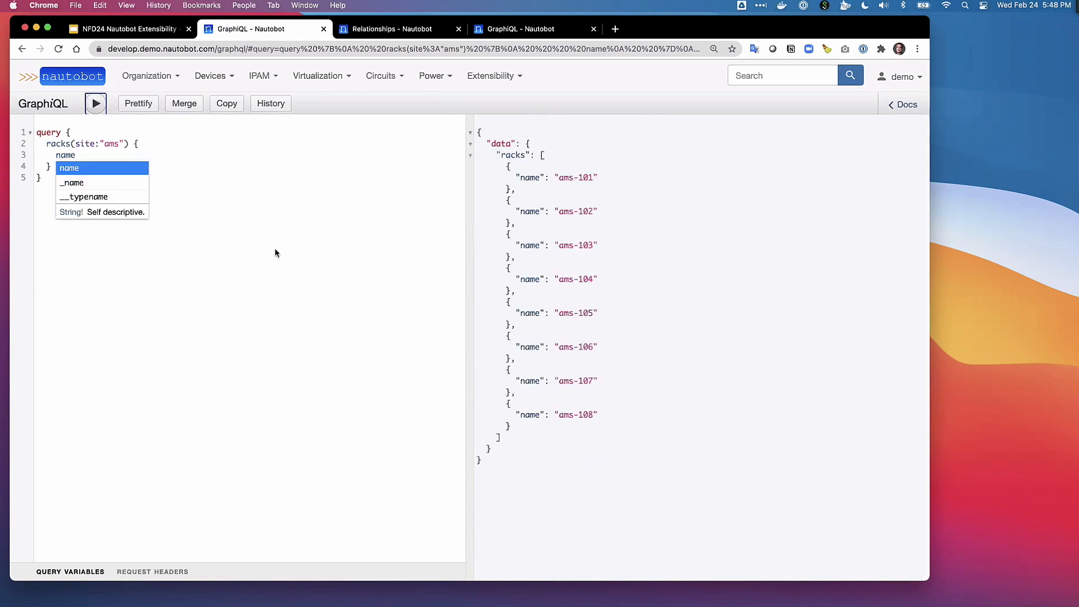
key("Enter")
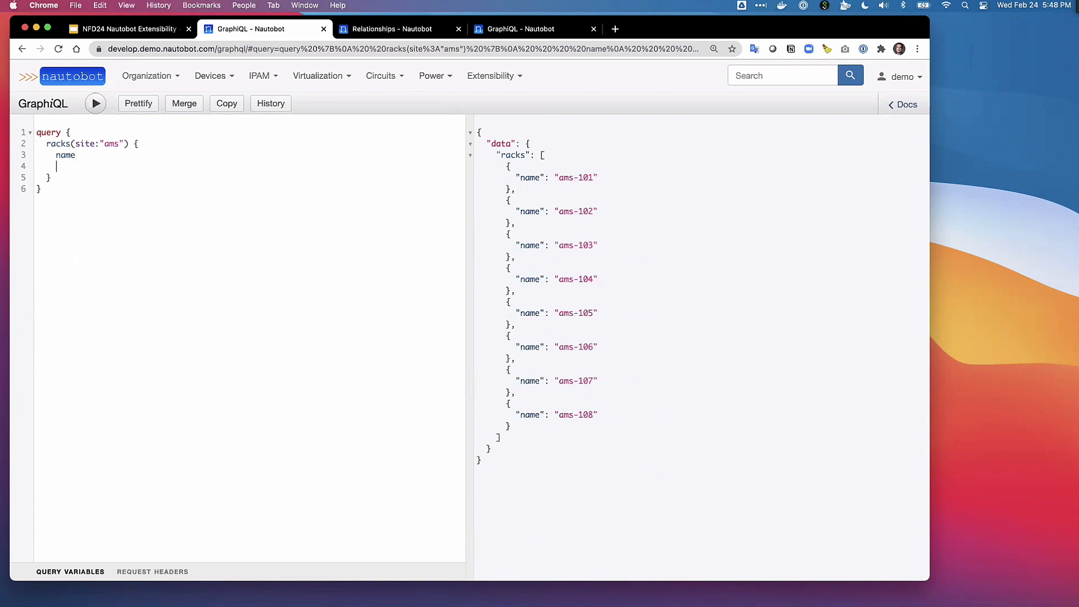
type("rel_rack_to_vlan")
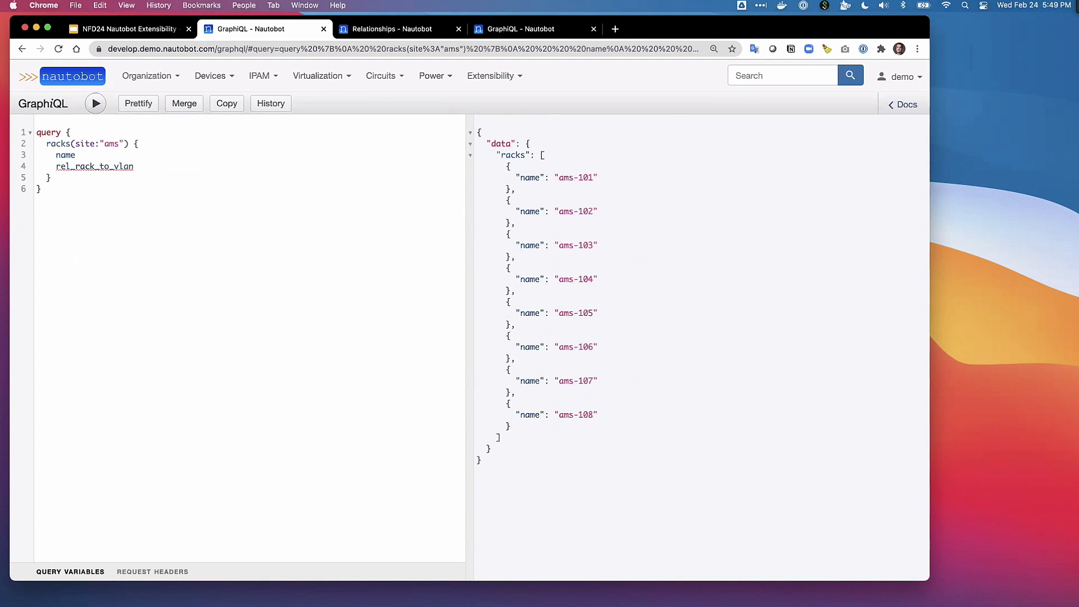
type("{")
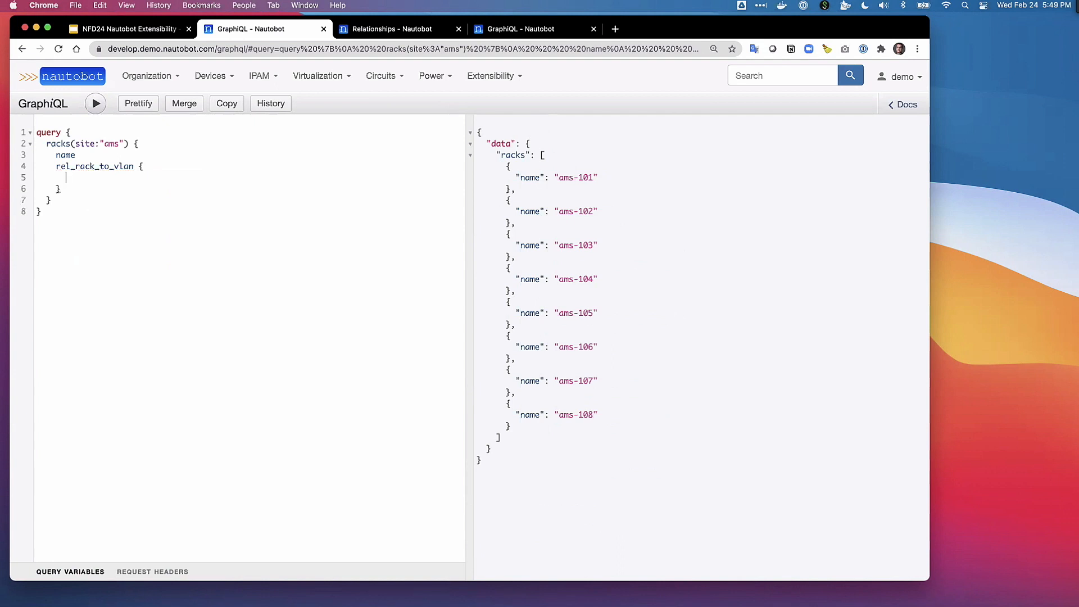
type("name")
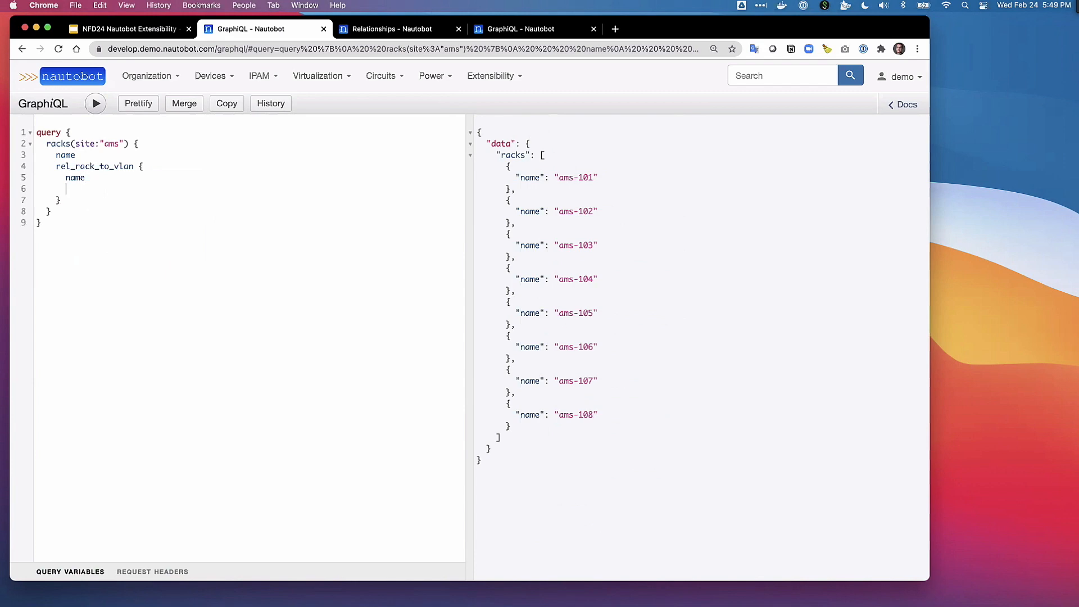
type("vid")
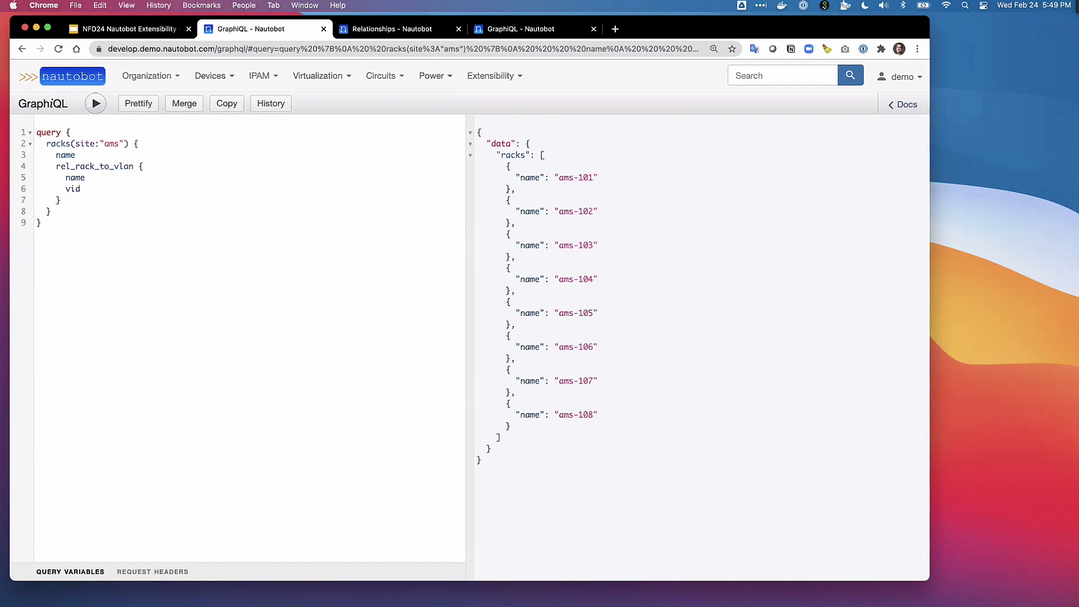
left_click(96, 104)
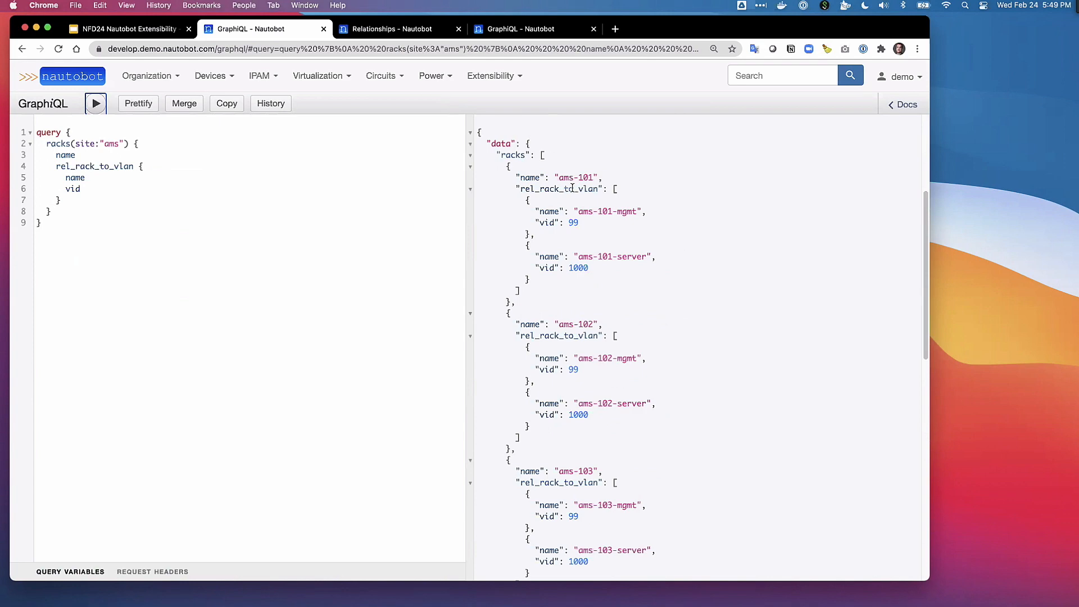
mouse_move(585, 233)
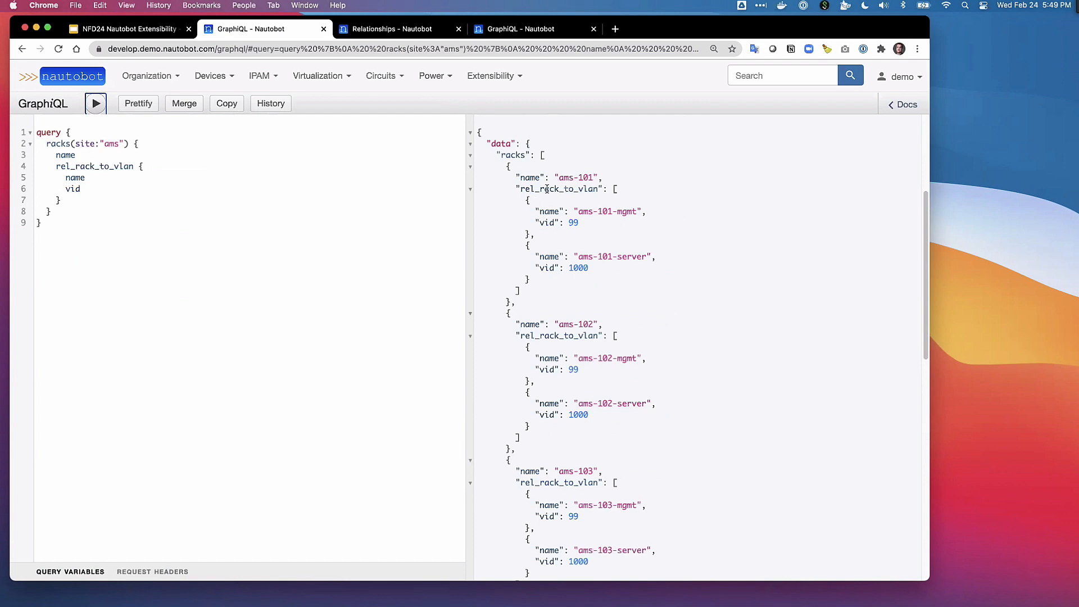
mouse_move(615, 273)
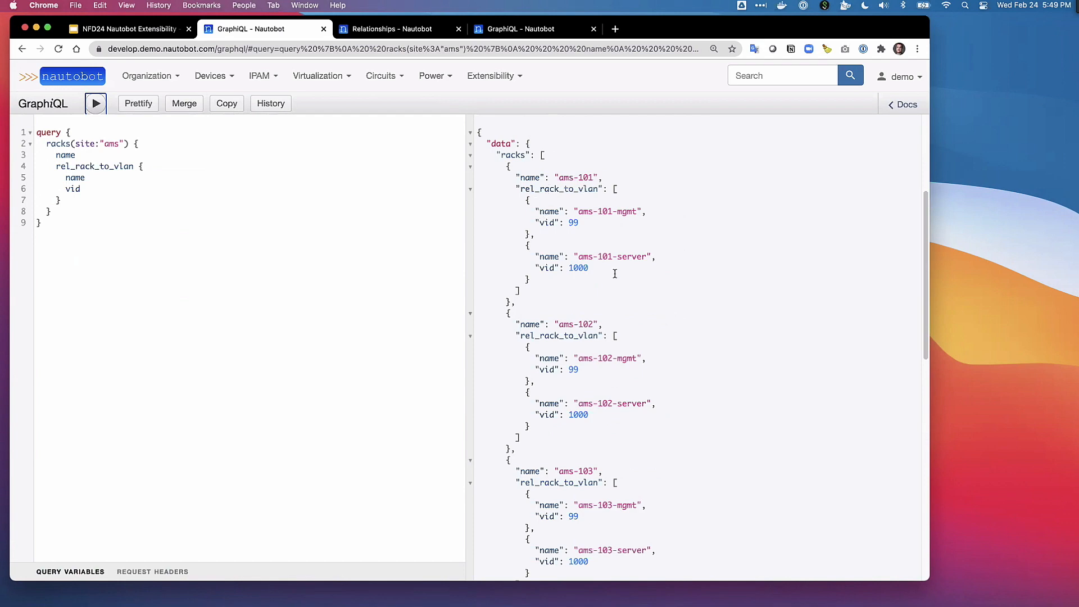
scroll("down", 3)
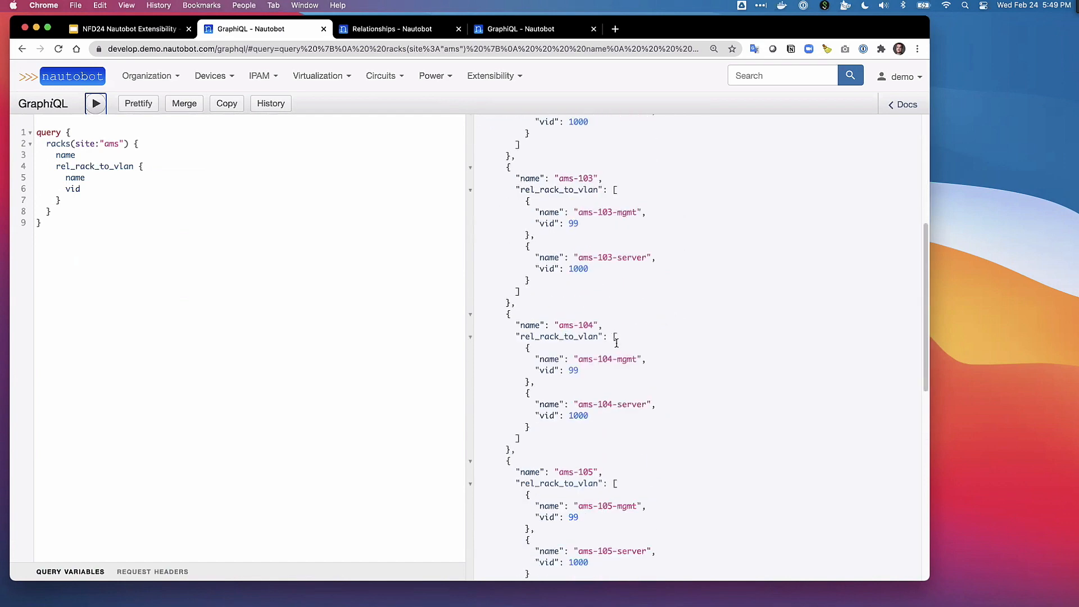
scroll("down", 3)
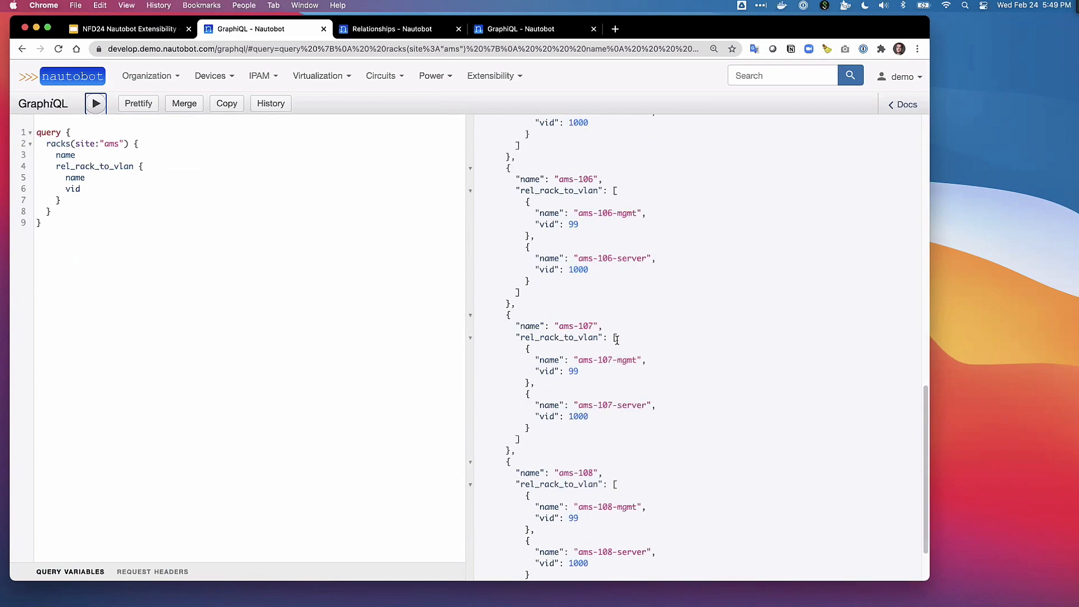
scroll("up", 3)
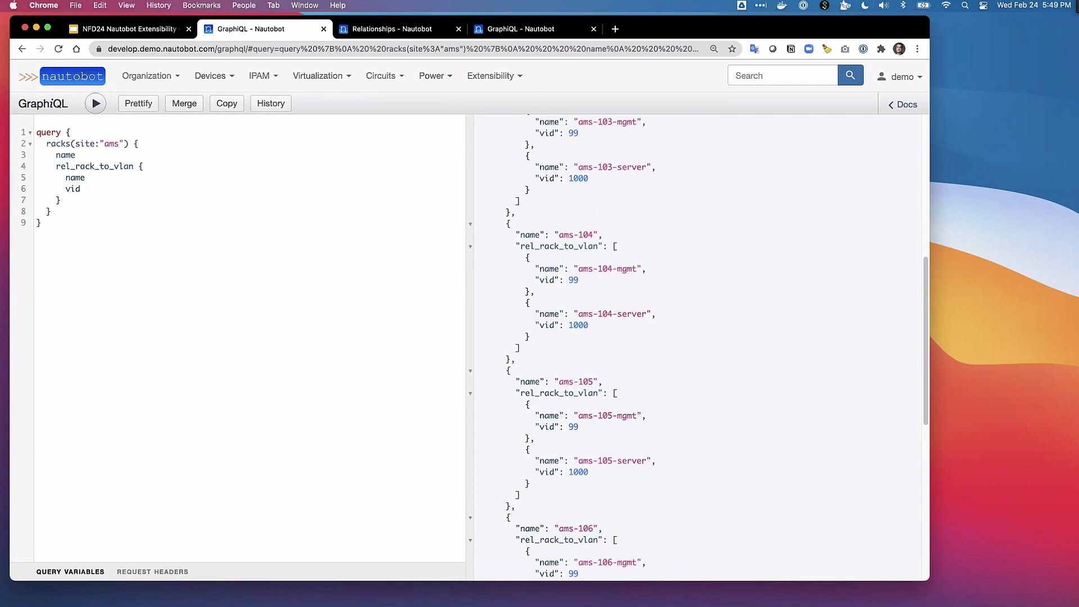
left_click(129, 29)
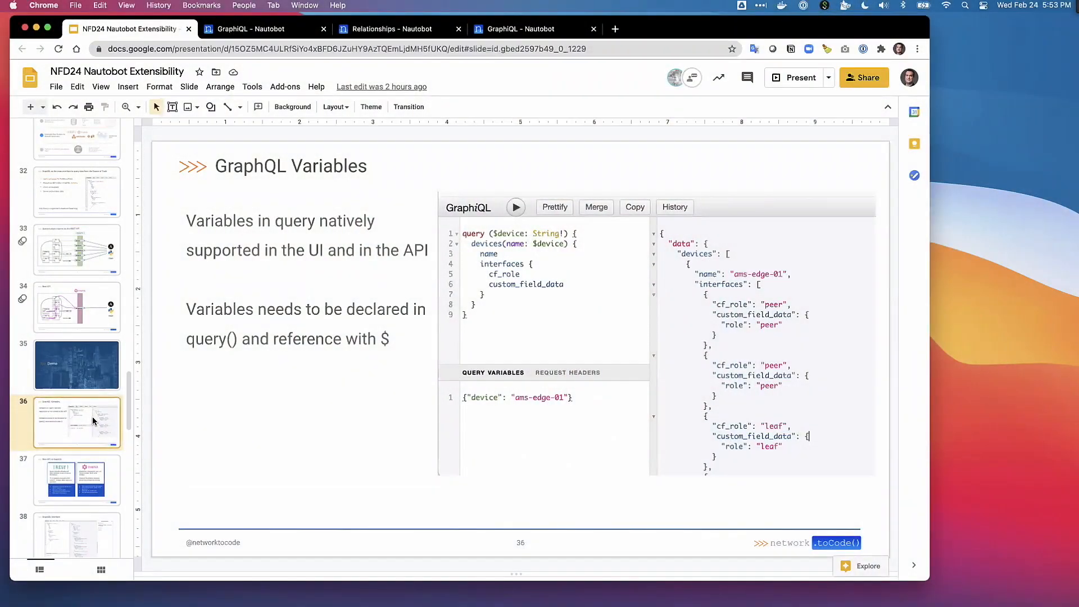
mouse_move(512, 288)
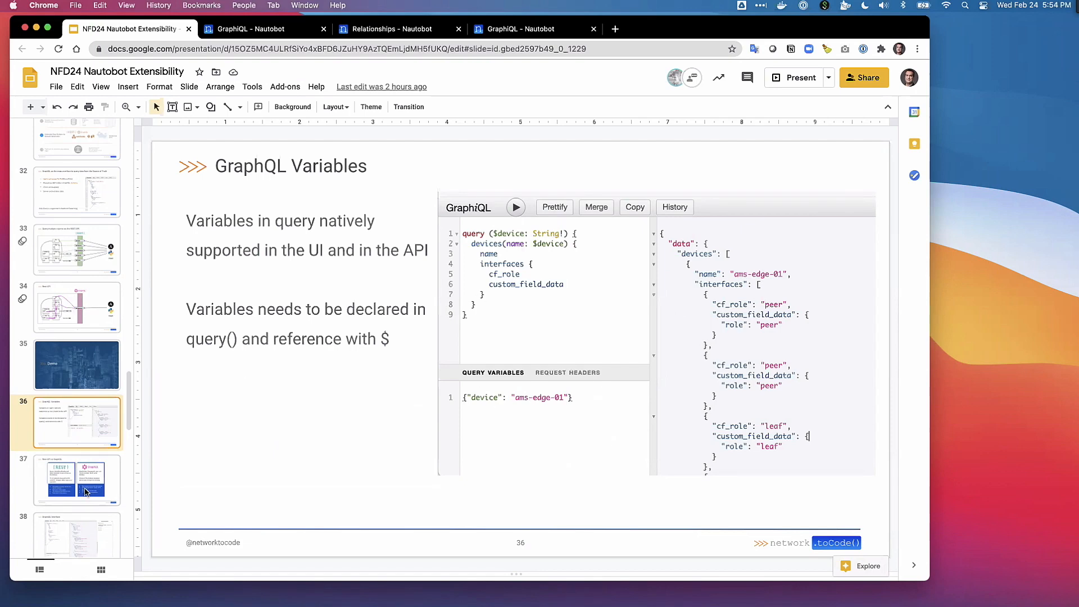
Jump to slide 37, "Rest API vs GraphQL", from the filmstrip
left_click(77, 479)
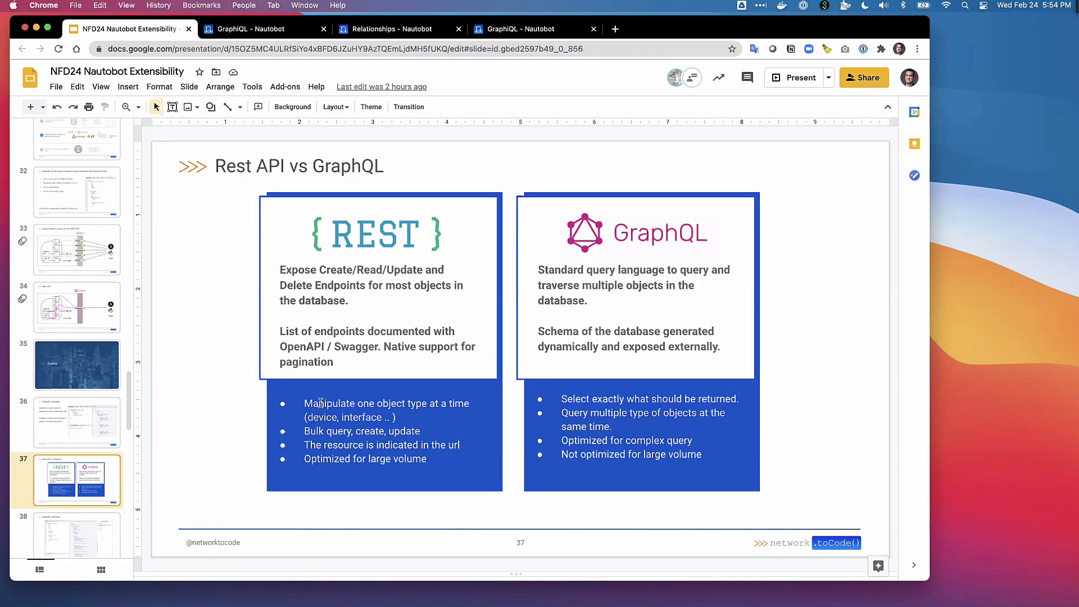
mouse_move(403, 396)
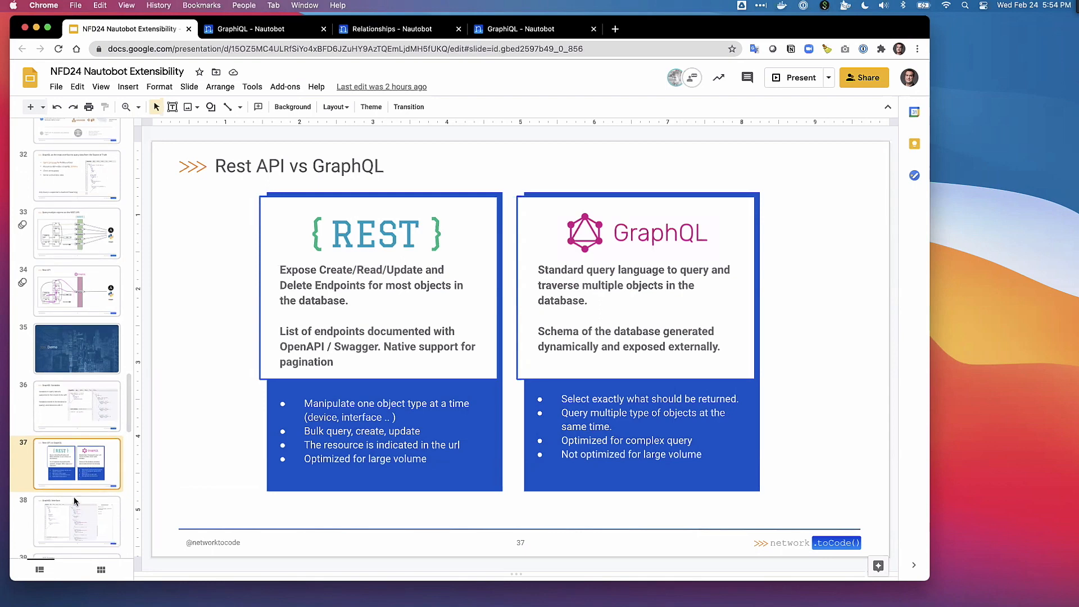
Scroll the filmstrip down to slide 42, 'GraphQL Roadmap / Features to Investigate'
scroll("down", 3)
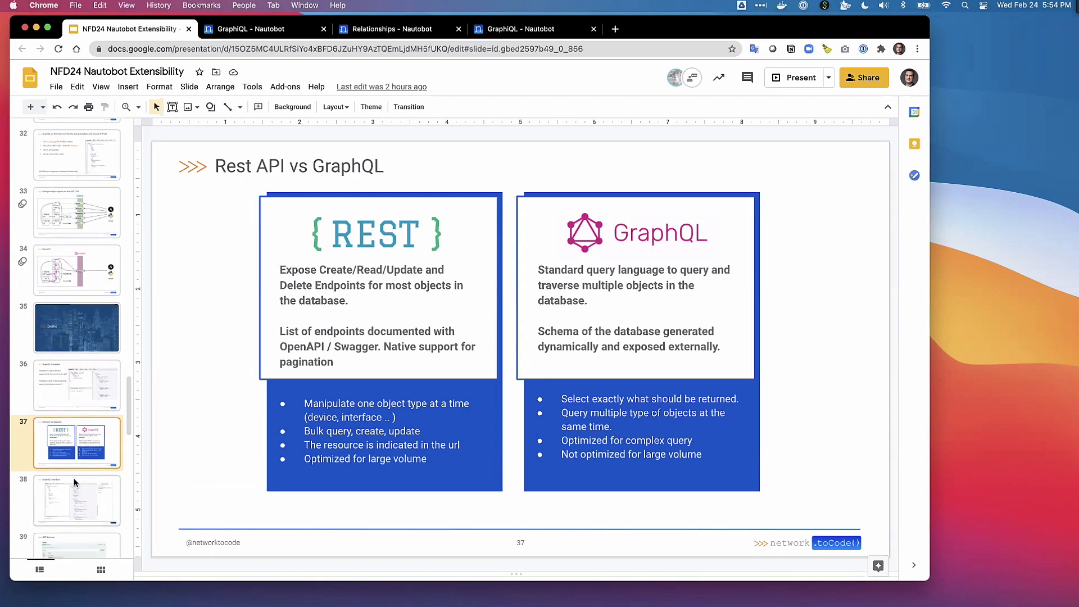
scroll("down", 3)
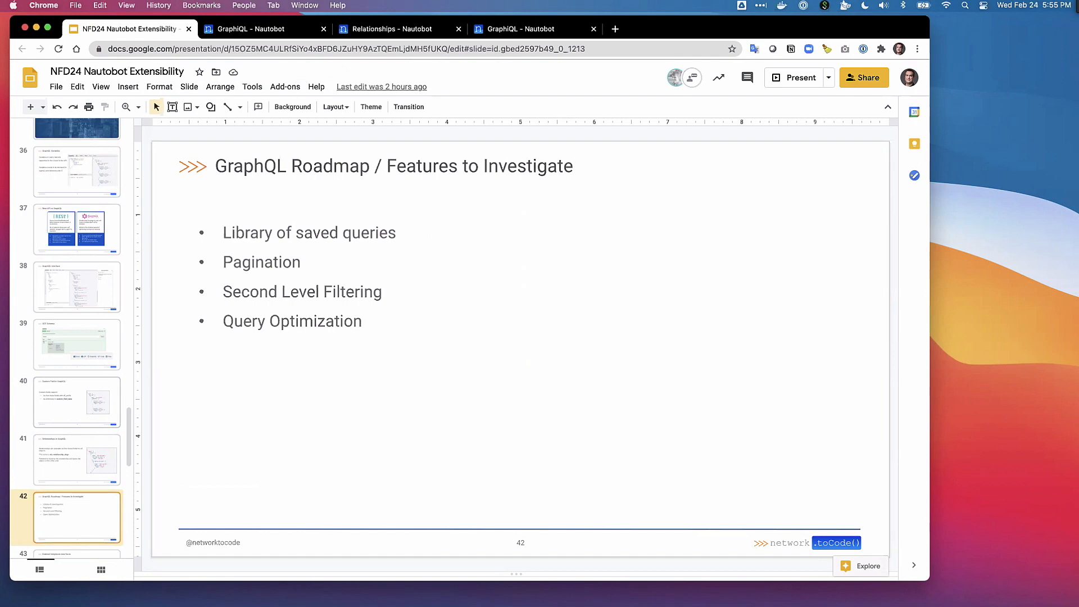
mouse_move(108, 470)
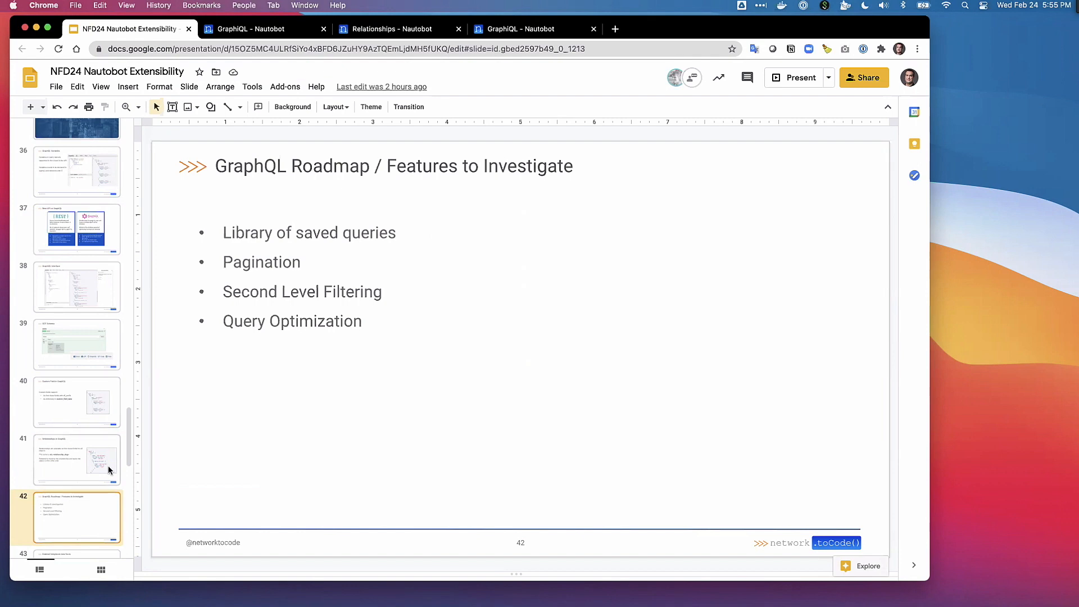